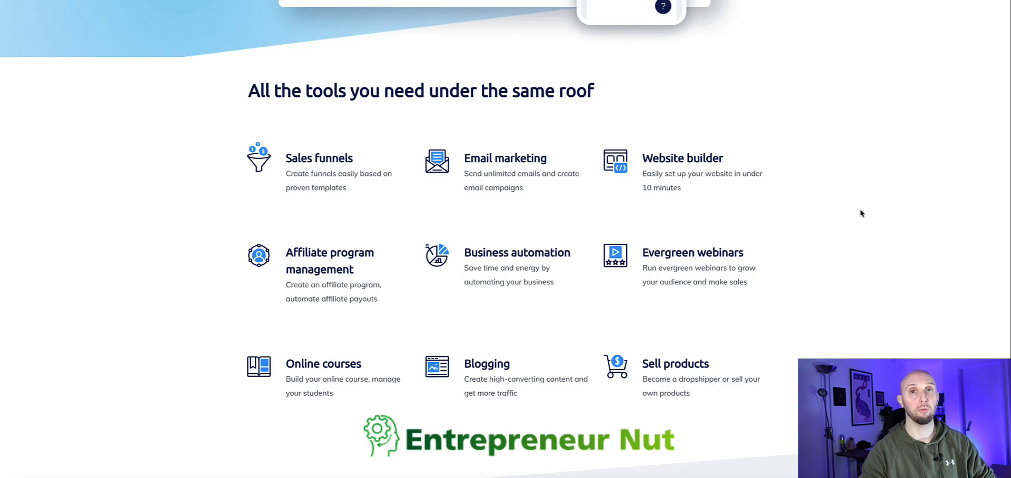
- Review Systeme.io's 4.9-star Trustpilot profile, marking the 1,838 total reviews, before moving to G2
{"action": "scroll", "scroll_direction": "up", "scroll_amount": 3}
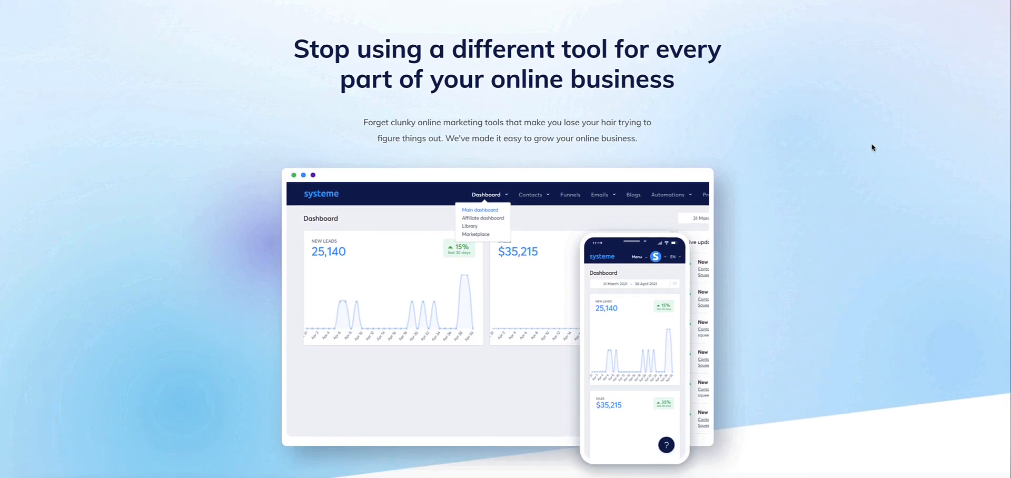
{"action": "scroll", "scroll_direction": "down", "scroll_amount": 3}
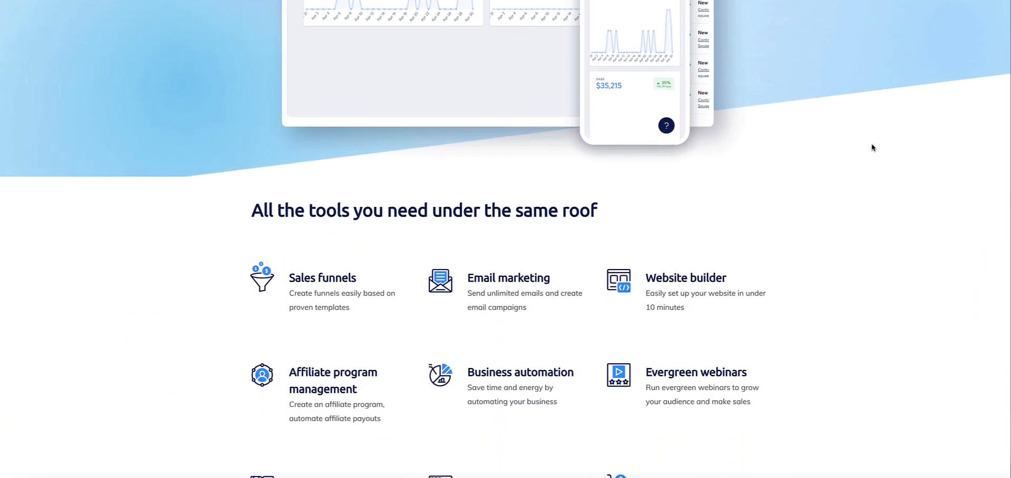
{"action": "scroll", "scroll_direction": "down", "scroll_amount": 3}
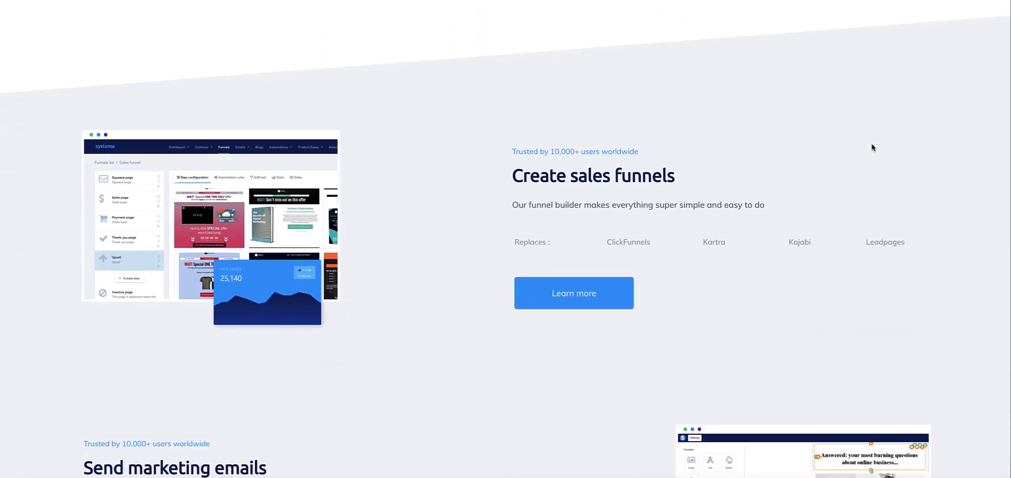
{"action": "scroll", "scroll_direction": "down", "scroll_amount": 3}
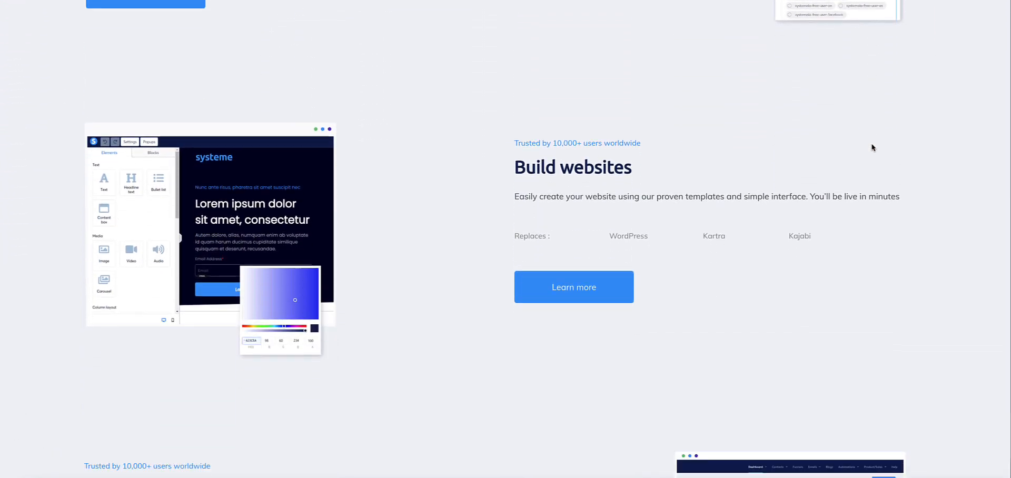
{"action": "scroll", "scroll_direction": "down", "scroll_amount": 3}
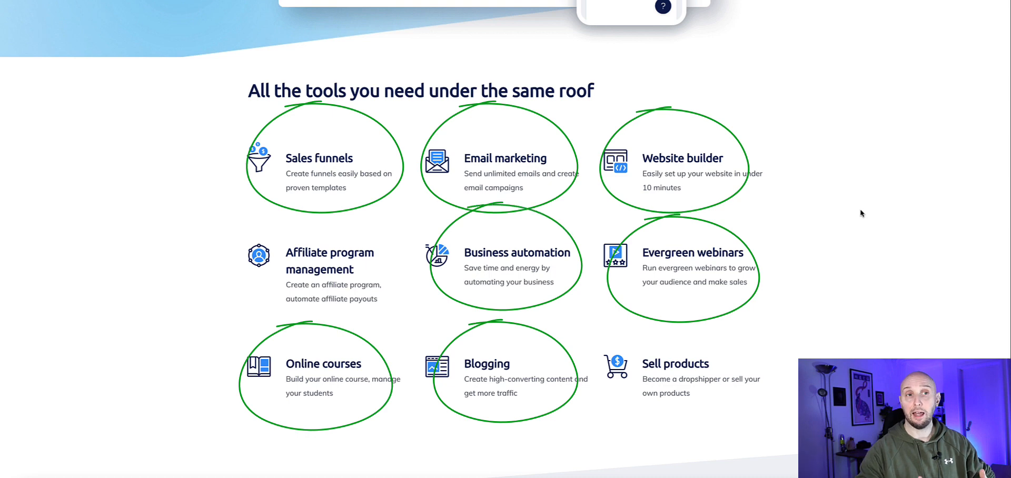
{"action": "mouse_move", "coordinate": [950, 210]}
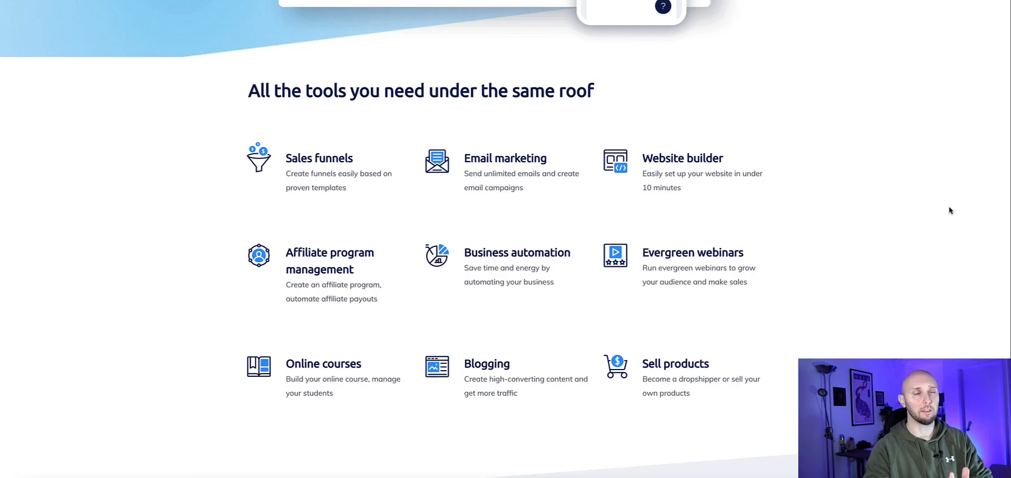
{"action": "scroll", "scroll_direction": "up", "scroll_amount": 3}
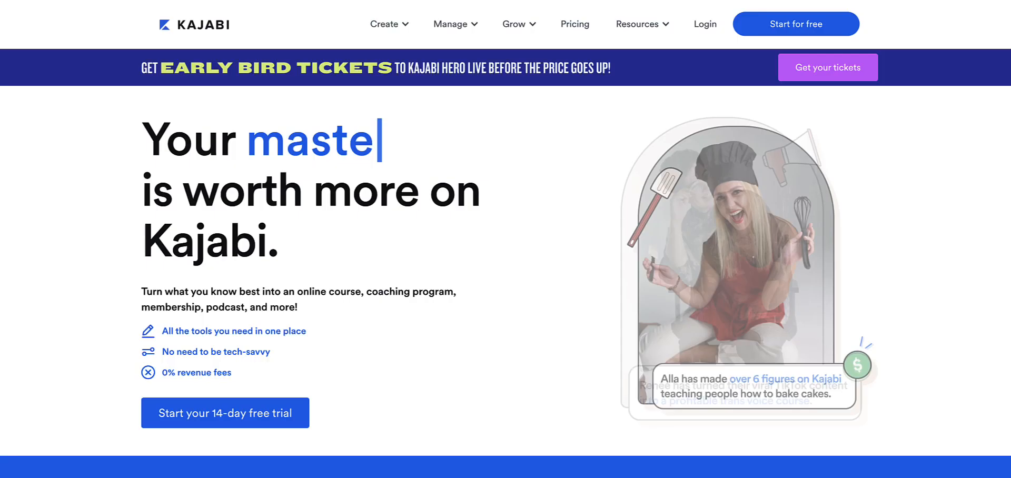
{"action": "scroll", "scroll_direction": "down", "scroll_amount": 3}
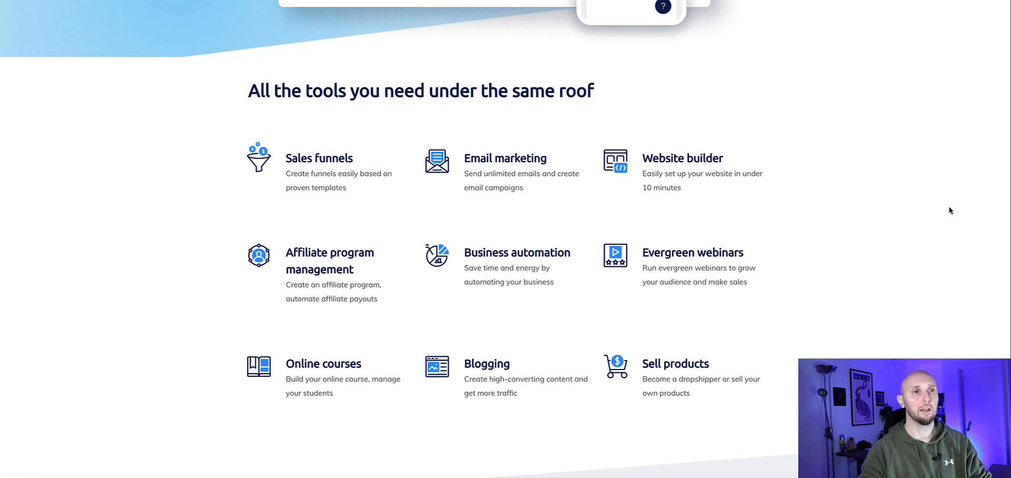
{"action": "mouse_move", "coordinate": [839, 209]}
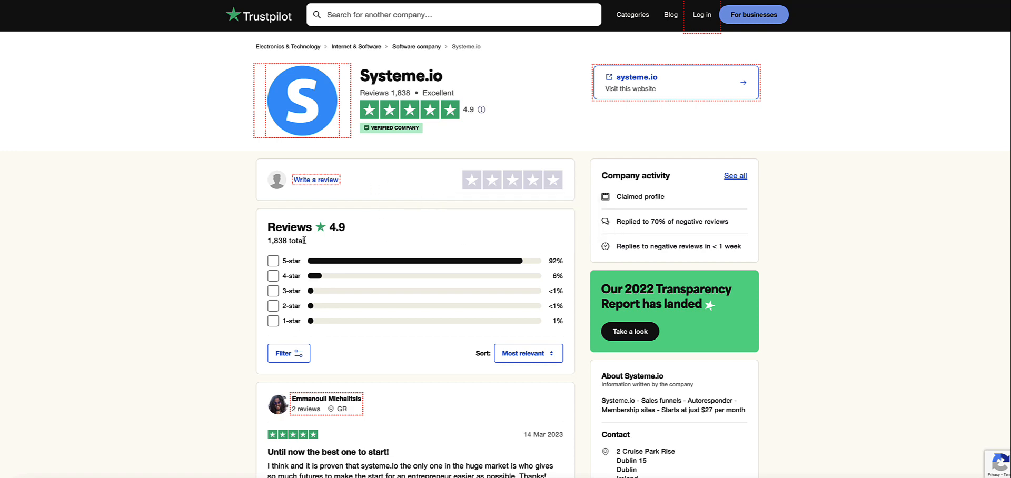
{"action": "double_click", "coordinate": [286, 240]}
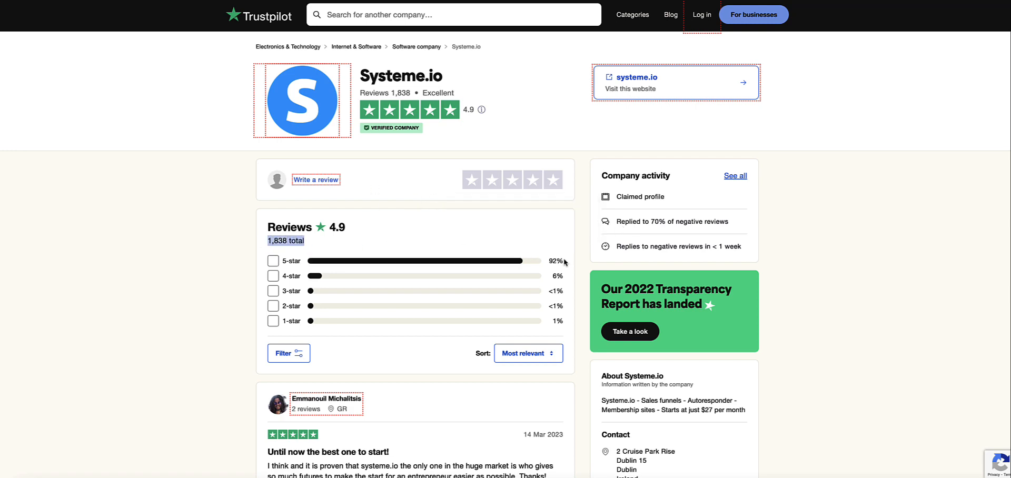
{"action": "scroll", "scroll_direction": "down", "scroll_amount": 3}
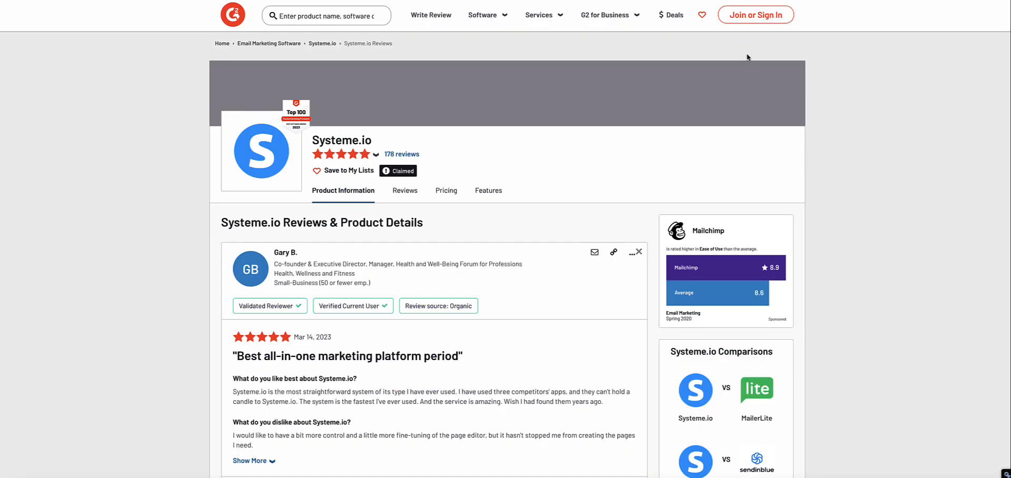
{"action": "mouse_move", "coordinate": [809, 8]}
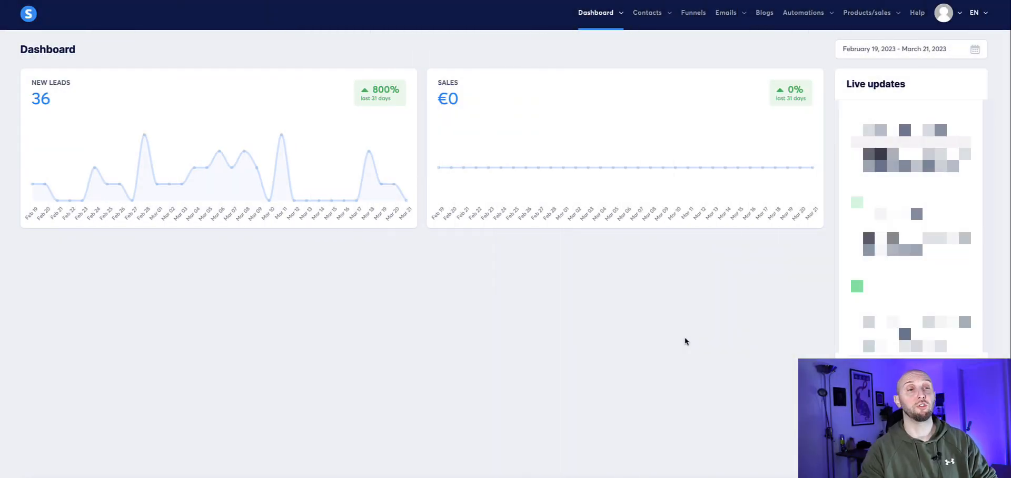
{"action": "mouse_move", "coordinate": [503, 219]}
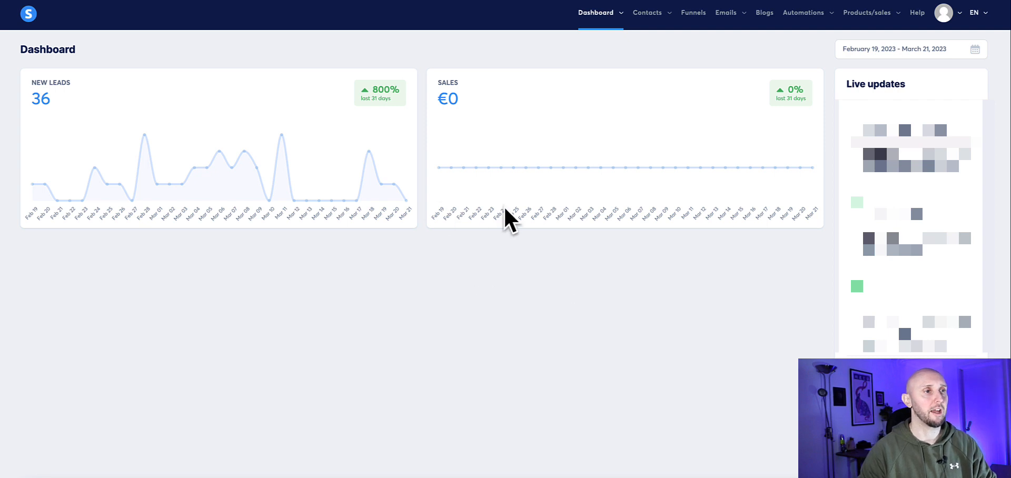
{"action": "mouse_move", "coordinate": [482, 139]}
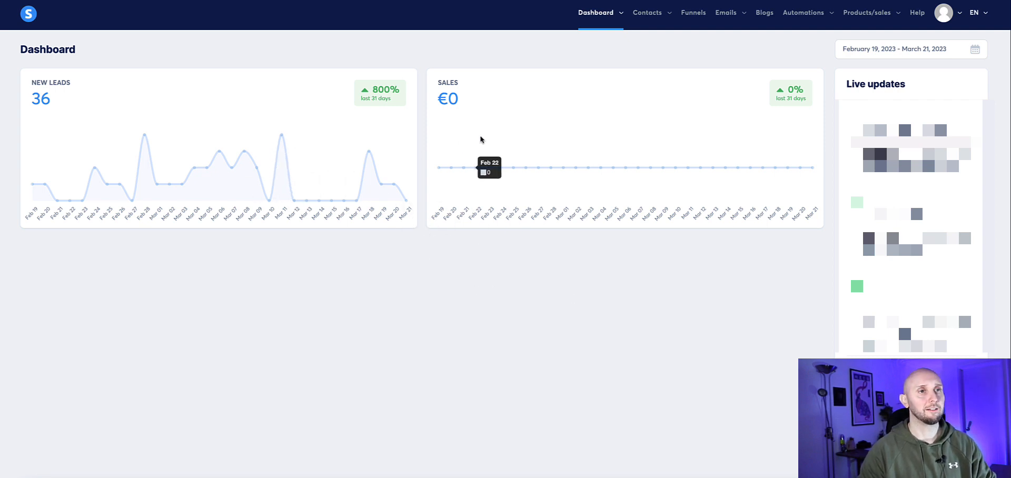
{"action": "mouse_move", "coordinate": [314, 131]}
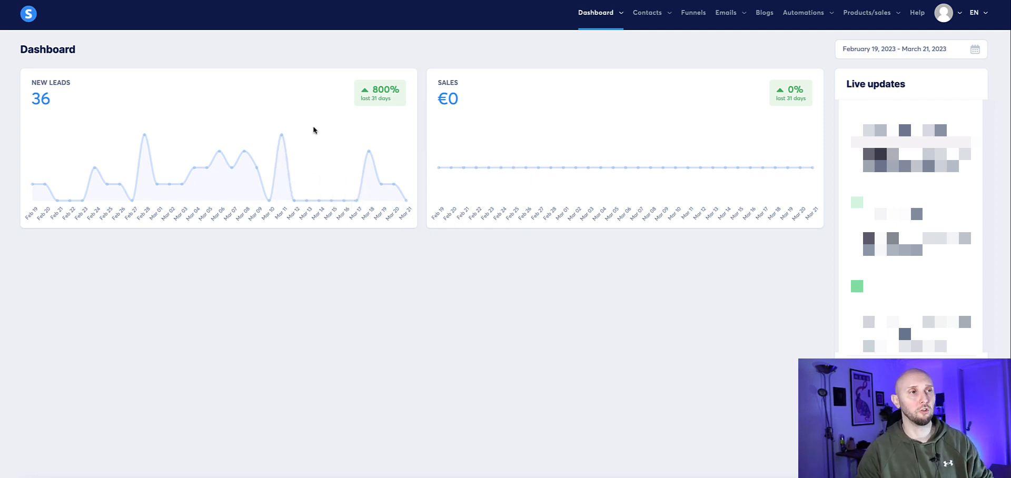
{"action": "mouse_move", "coordinate": [318, 138]}
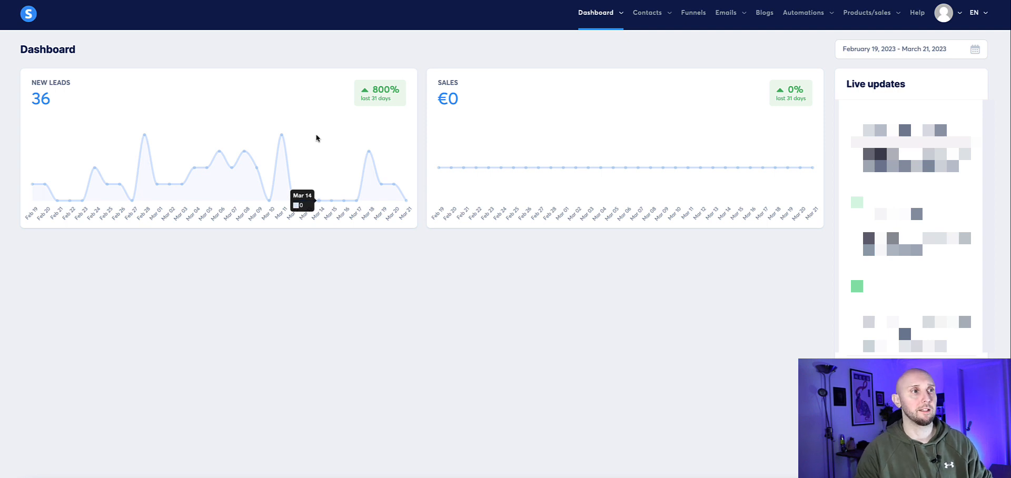
{"action": "mouse_move", "coordinate": [345, 166]}
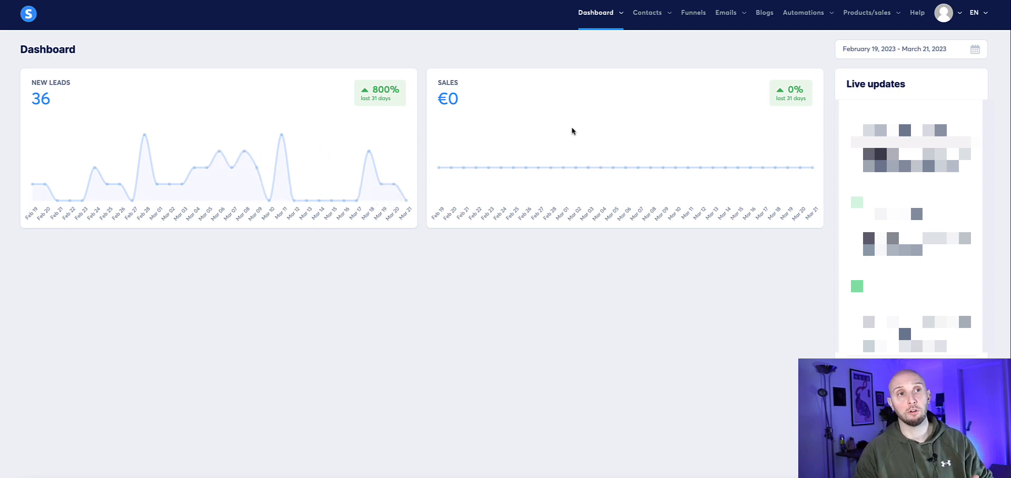
{"action": "mouse_move", "coordinate": [626, 117]}
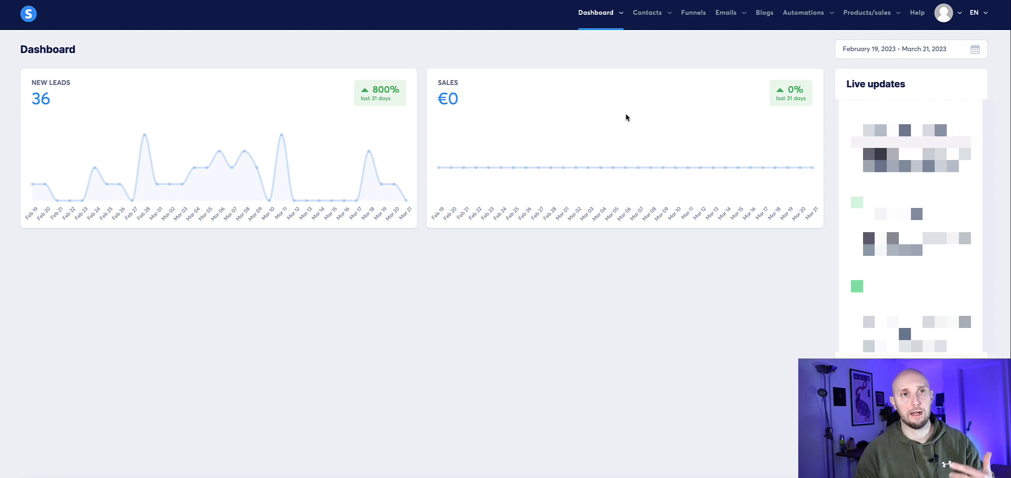
{"action": "mouse_move", "coordinate": [834, 130]}
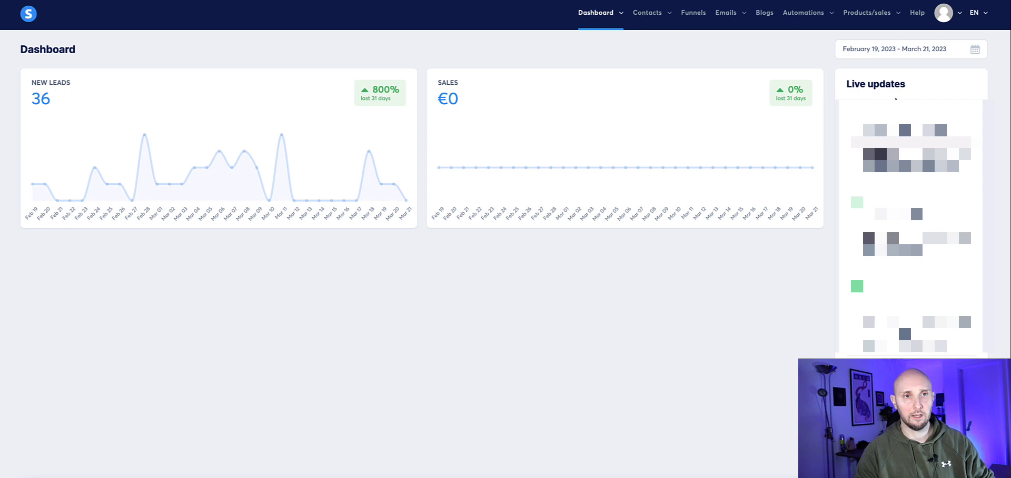
{"action": "mouse_move", "coordinate": [912, 86]}
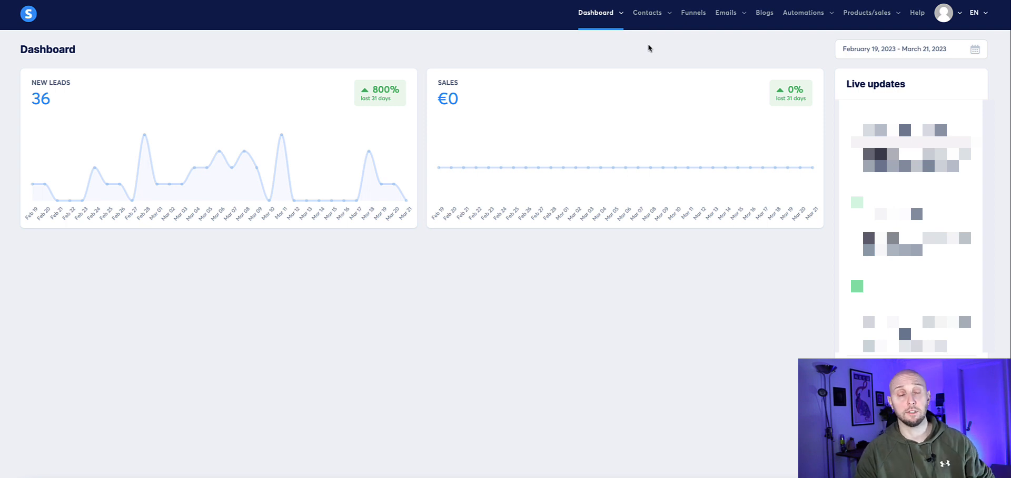
{"action": "left_click", "coordinate": [595, 12]}
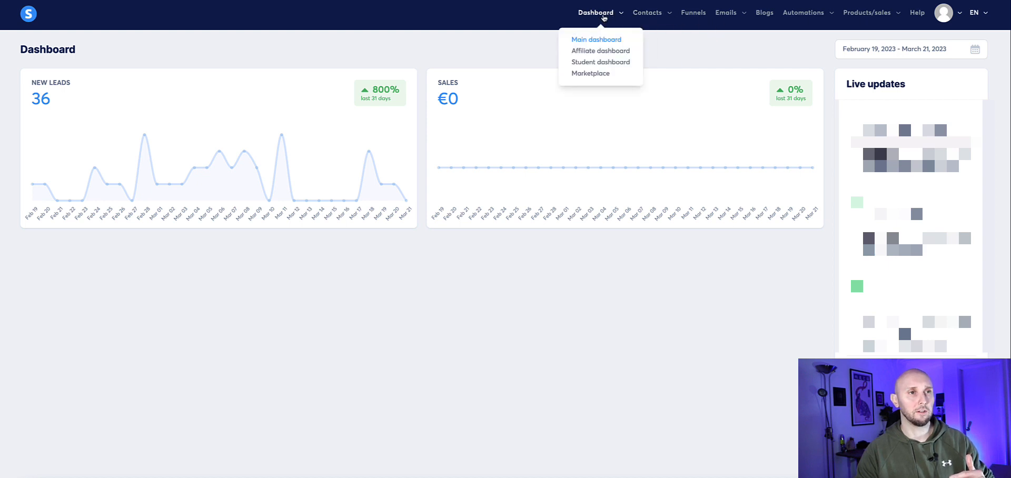
{"action": "mouse_move", "coordinate": [595, 41]}
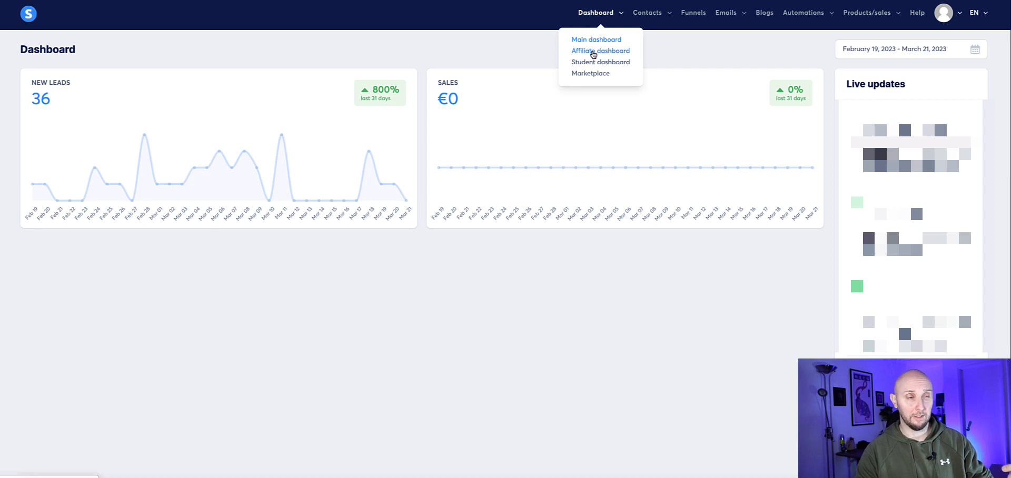
{"action": "mouse_move", "coordinate": [595, 63]}
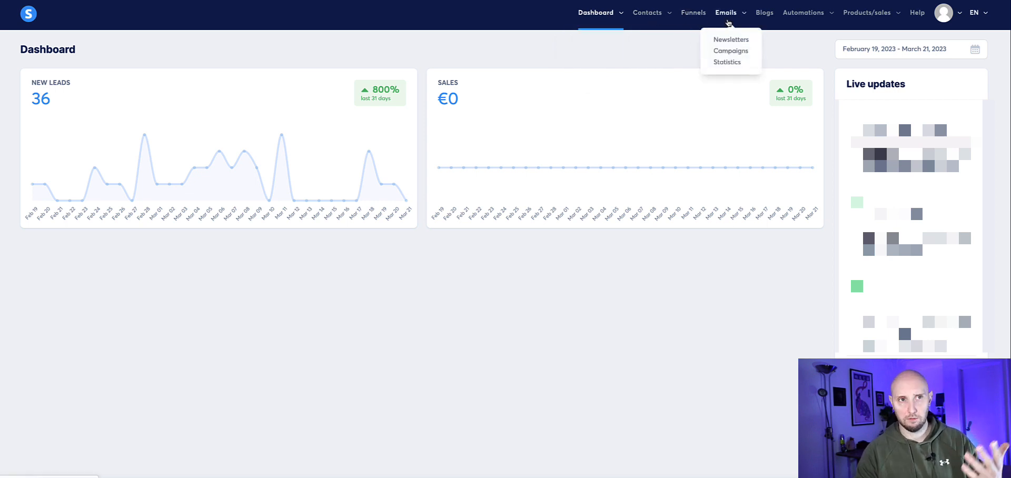
{"action": "mouse_move", "coordinate": [741, 21]}
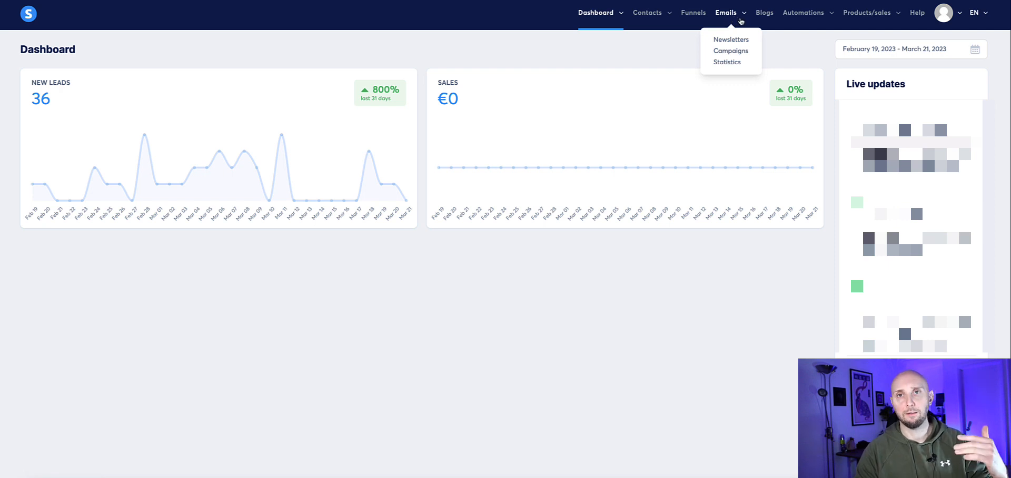
{"action": "mouse_move", "coordinate": [725, 39]}
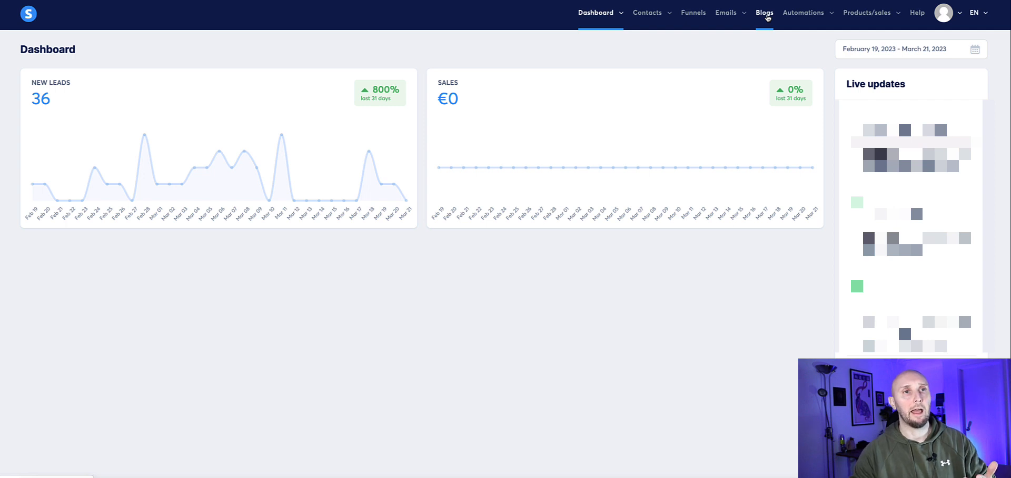
{"action": "left_click", "coordinate": [804, 12]}
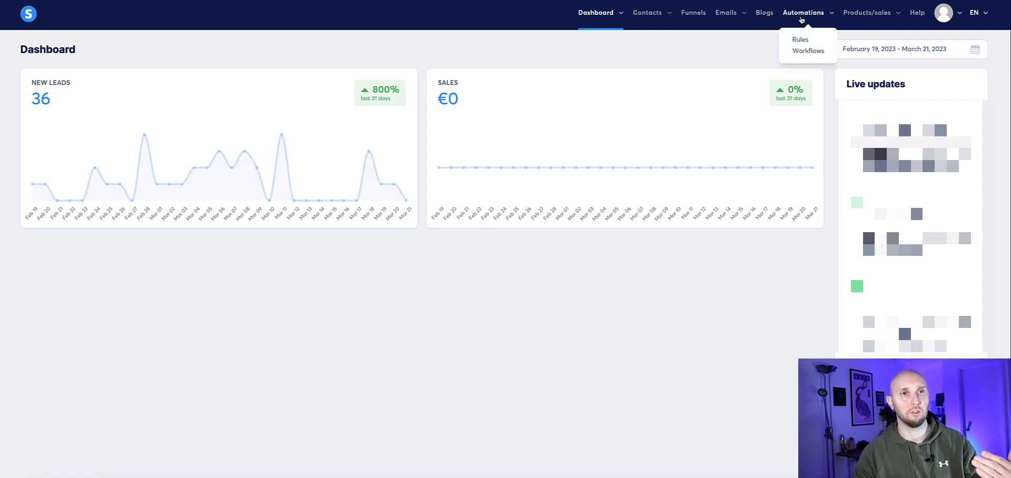
{"action": "left_click", "coordinate": [871, 12]}
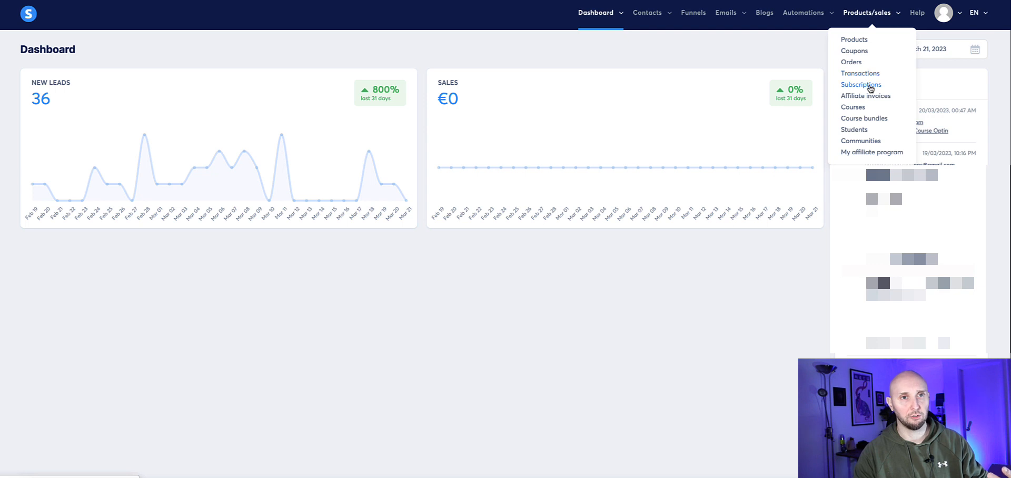
{"action": "mouse_move", "coordinate": [857, 107]}
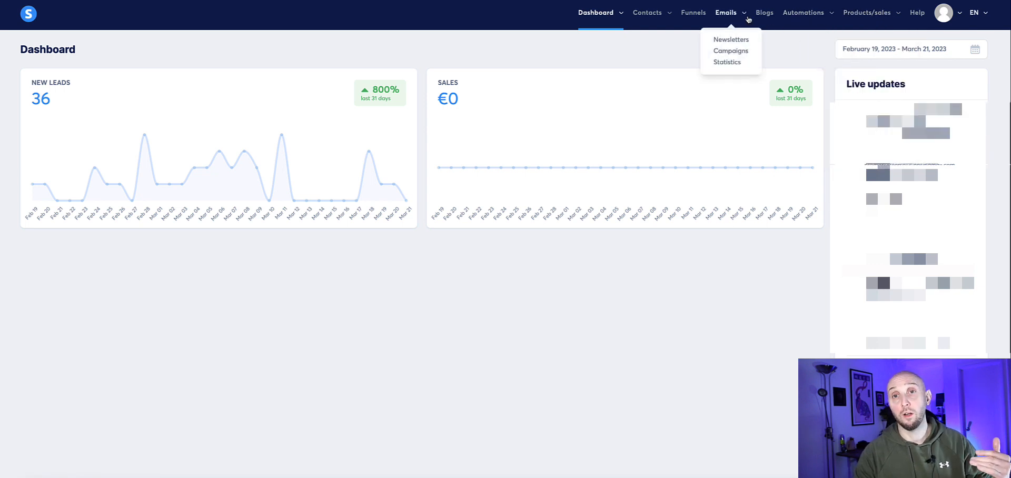
{"action": "left_click", "coordinate": [869, 13]}
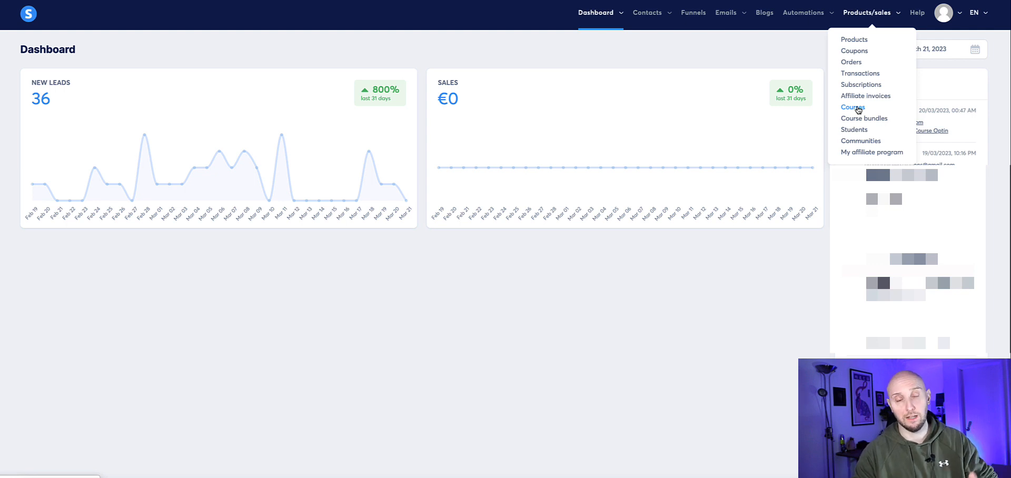
{"action": "mouse_move", "coordinate": [859, 127]}
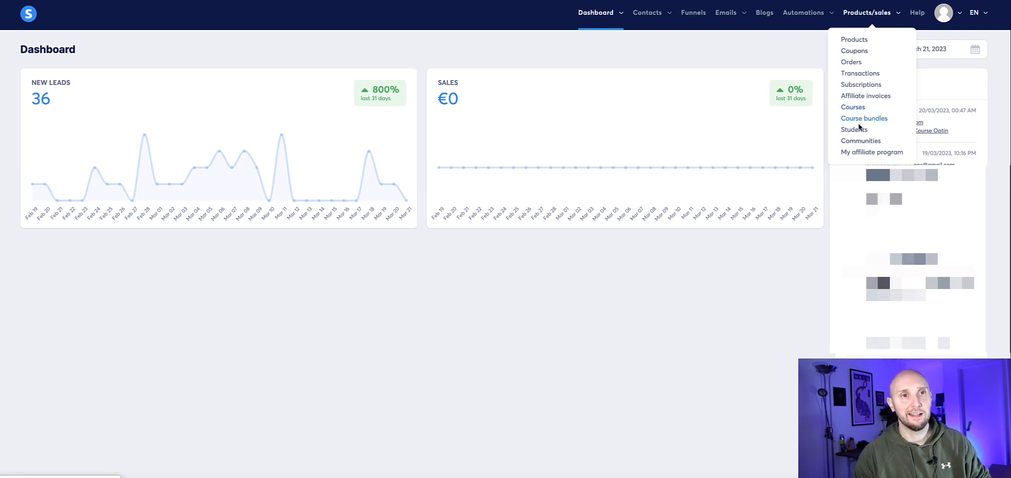
{"action": "mouse_move", "coordinate": [861, 143]}
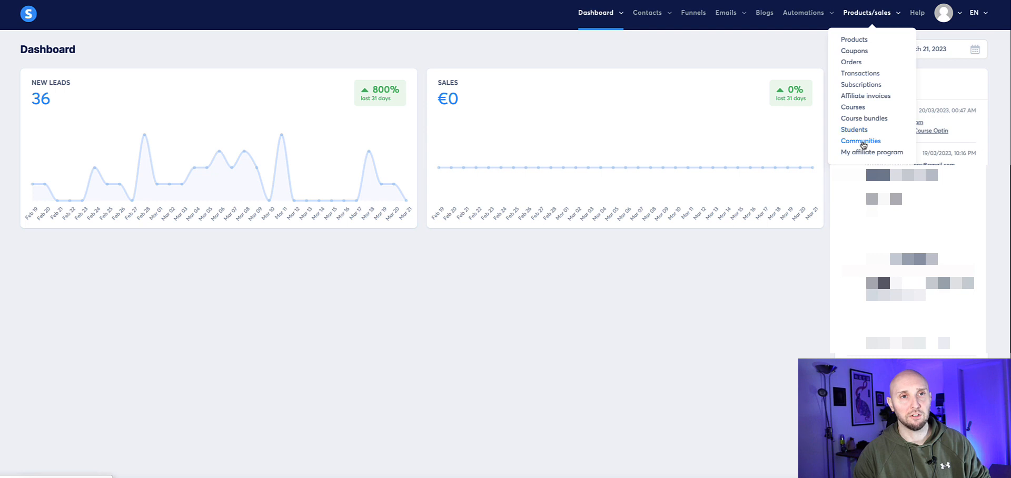
{"action": "mouse_move", "coordinate": [855, 136]}
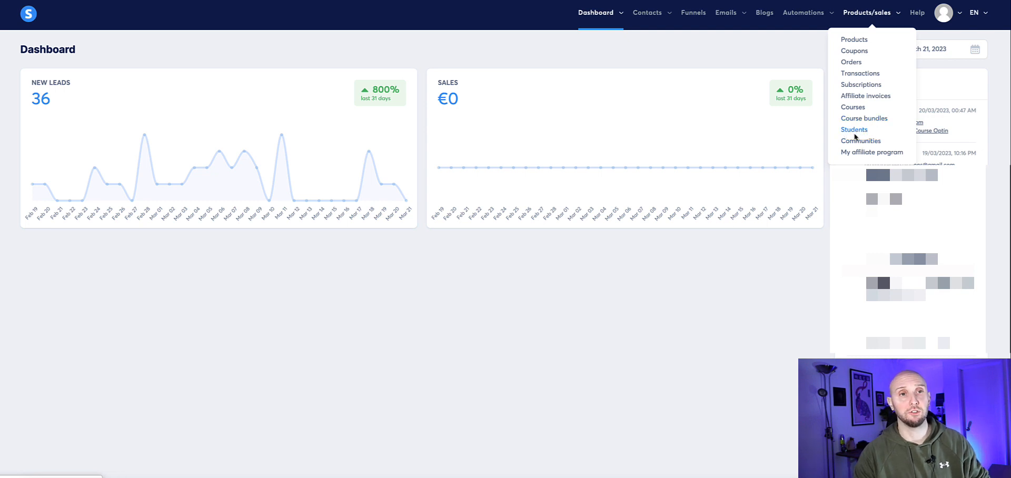
{"action": "mouse_move", "coordinate": [868, 157]}
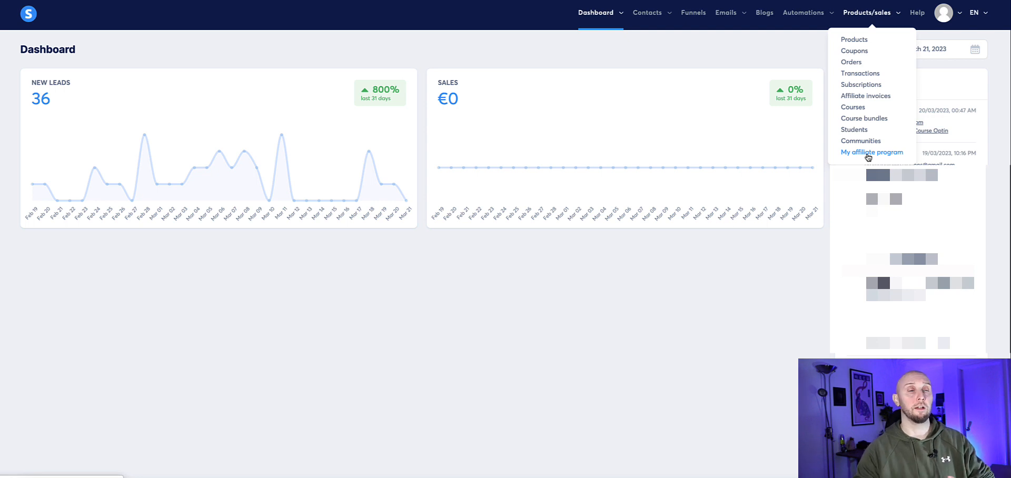
{"action": "mouse_move", "coordinate": [897, 33]}
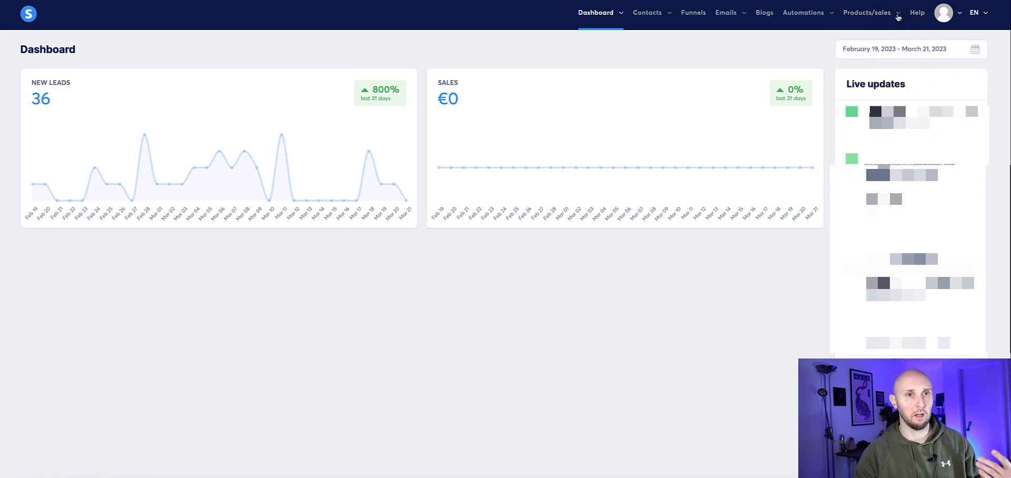
{"action": "left_click", "coordinate": [693, 13]}
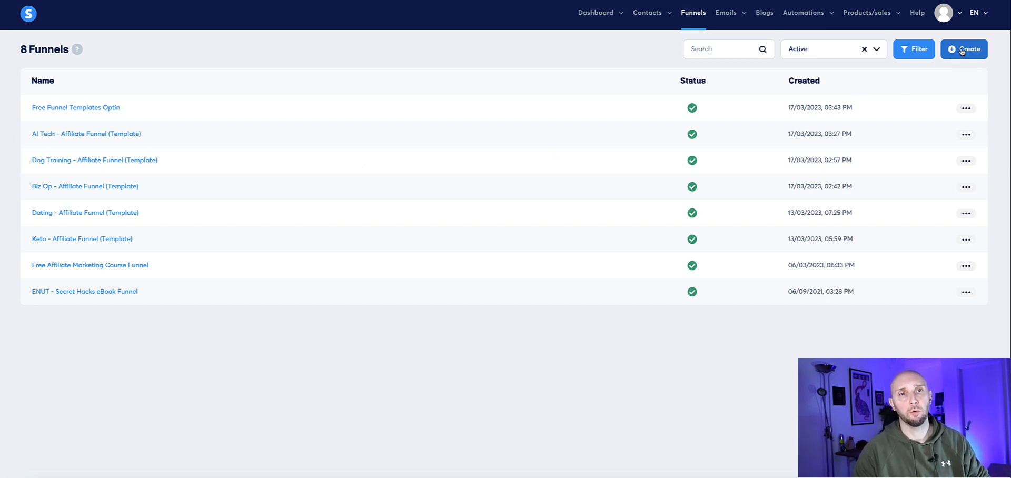
- Create a funnel named 'Demo' with the Build an audience goal and Euro currency
{"action": "left_click", "coordinate": [964, 48]}
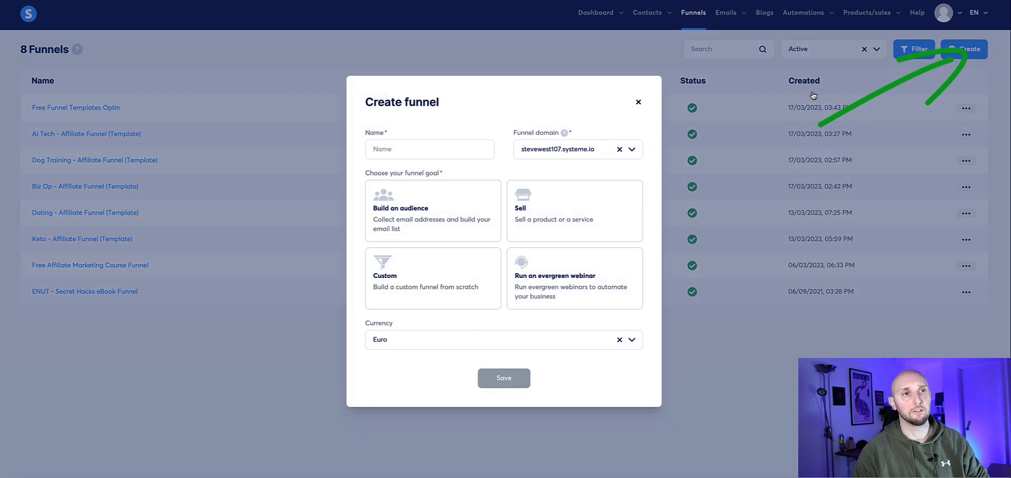
{"action": "type", "text": "Demo"}
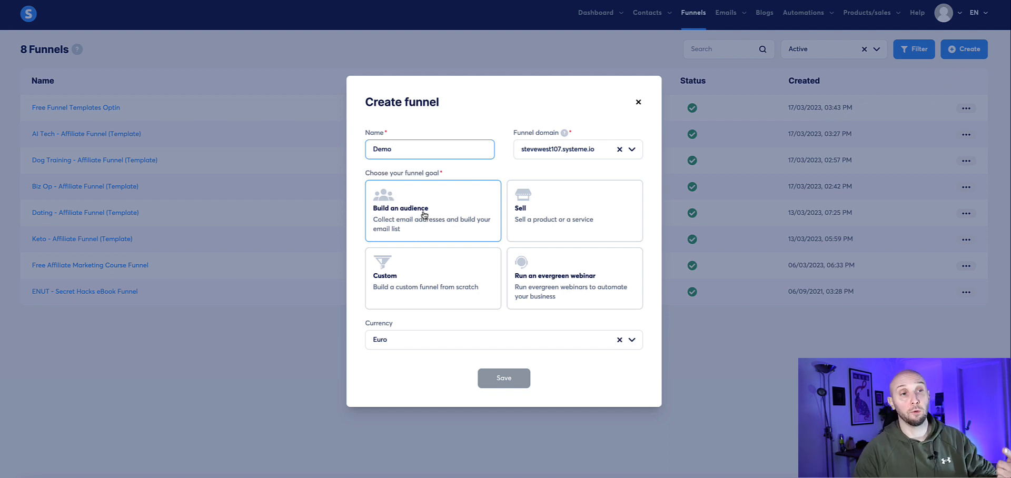
{"action": "mouse_move", "coordinate": [491, 243]}
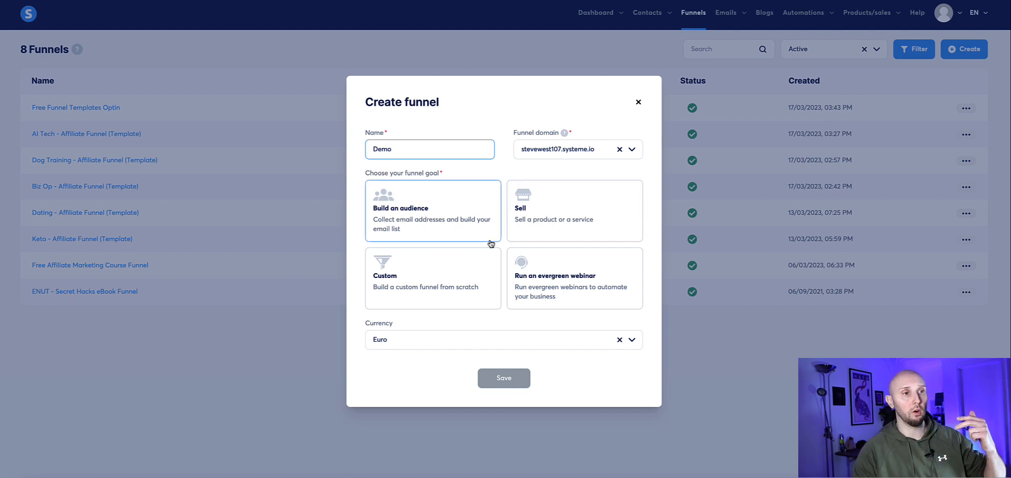
{"action": "left_click", "coordinate": [574, 278]}
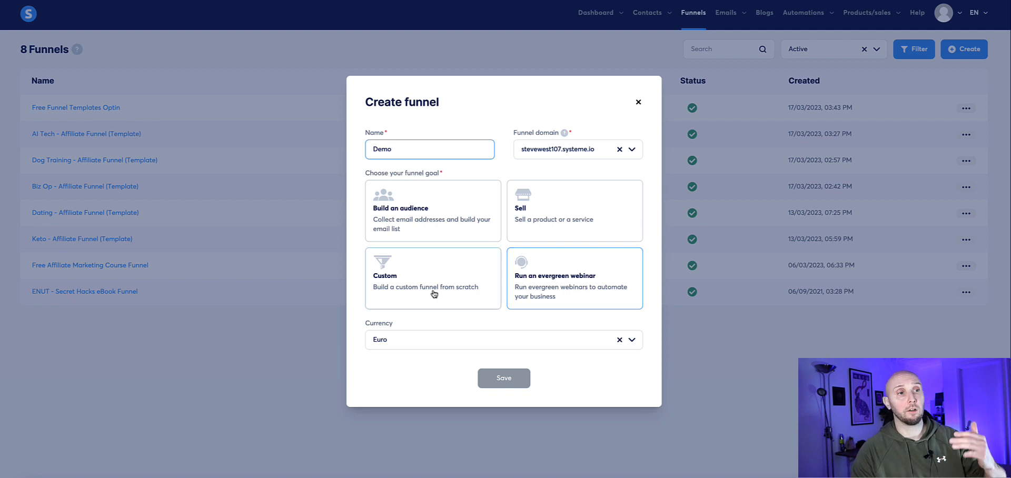
{"action": "left_click", "coordinate": [433, 210]}
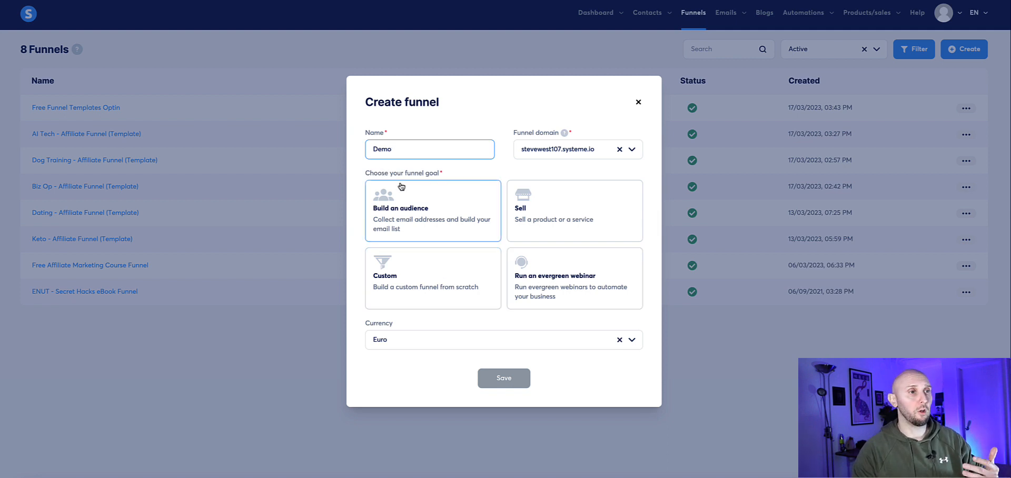
{"action": "left_click", "coordinate": [432, 211]}
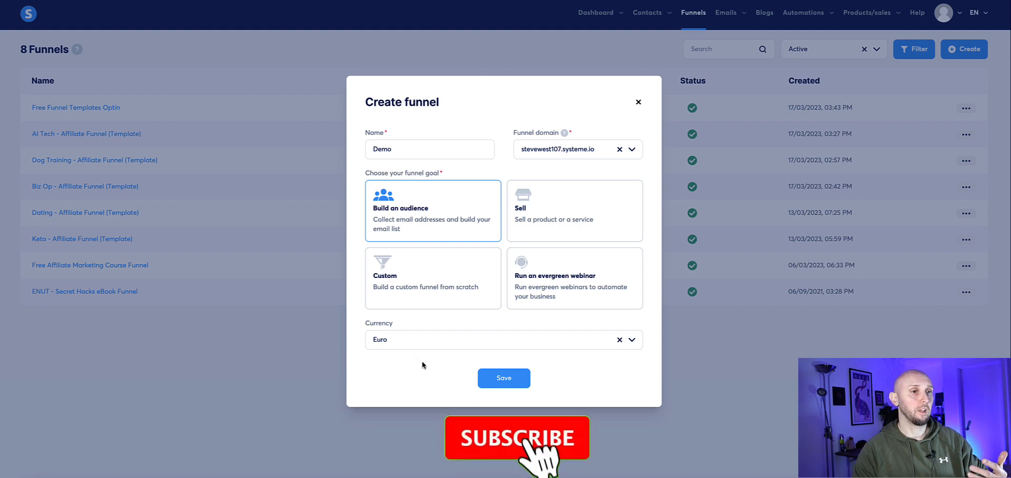
{"action": "left_click", "coordinate": [574, 211]}
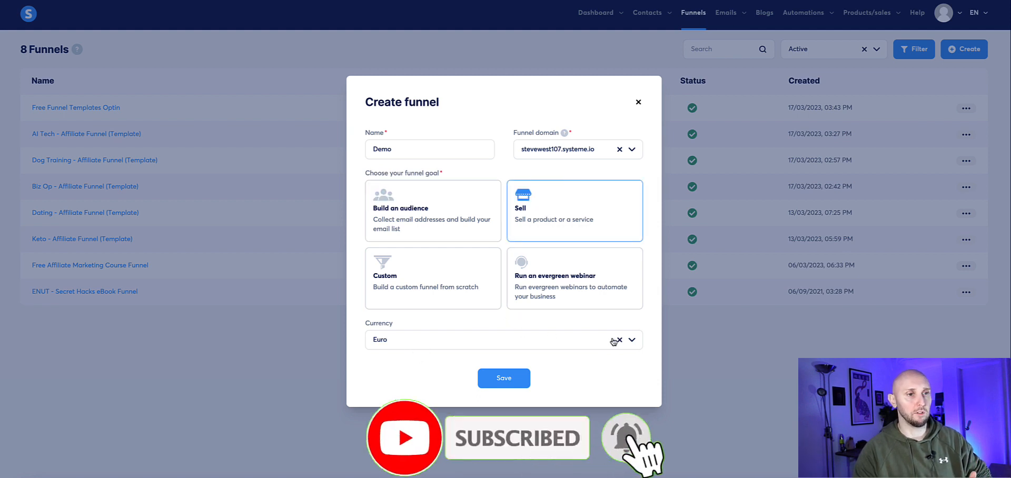
{"action": "left_click", "coordinate": [631, 340]}
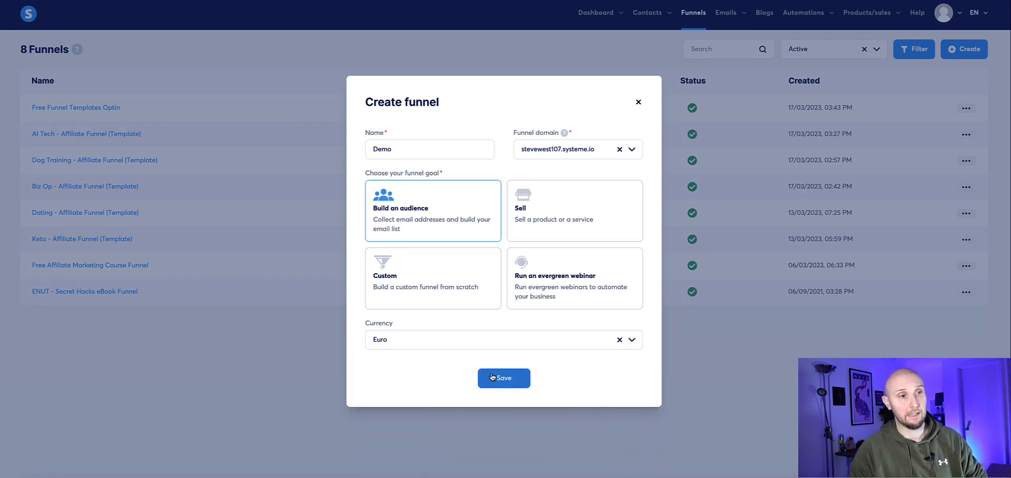
{"action": "left_click", "coordinate": [503, 378]}
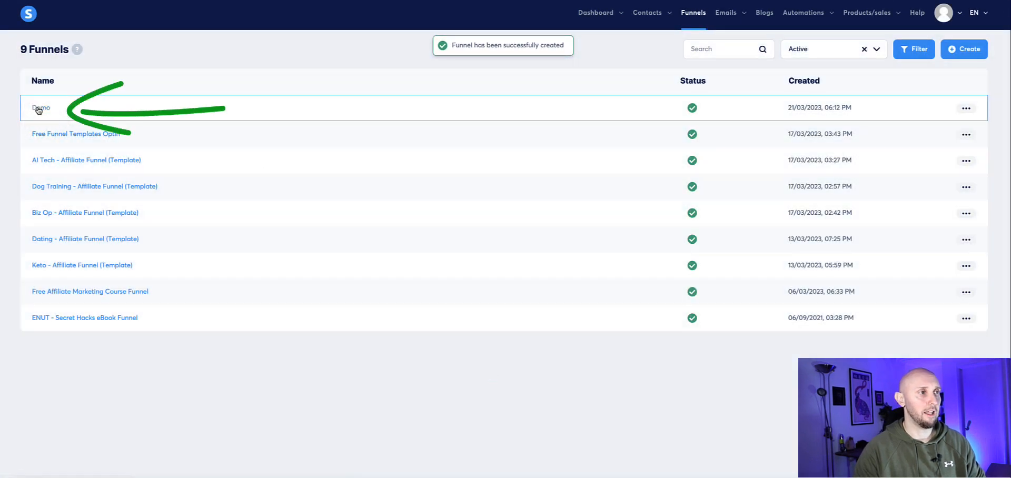
- Open the Demo funnel and scroll through its squeeze page template gallery
{"action": "left_click", "coordinate": [38, 108]}
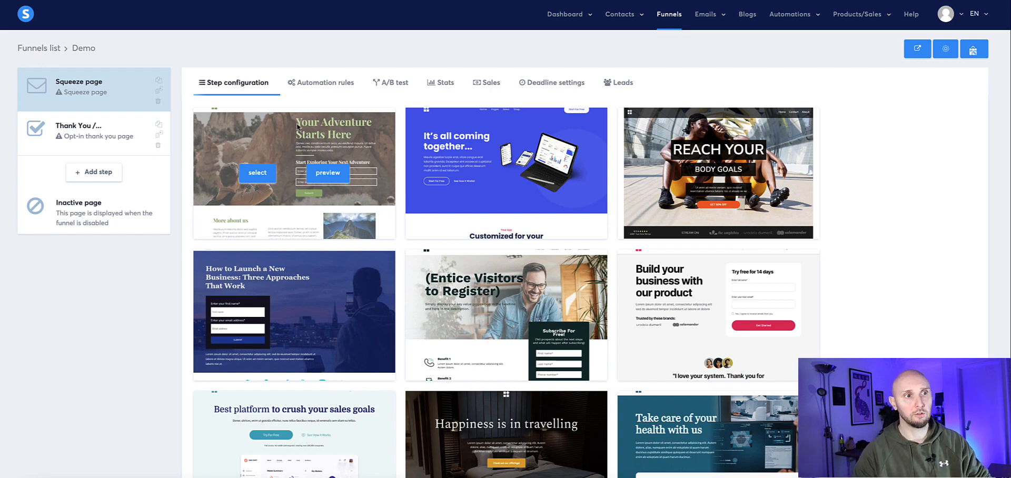
{"action": "scroll", "scroll_direction": "down", "scroll_amount": 3}
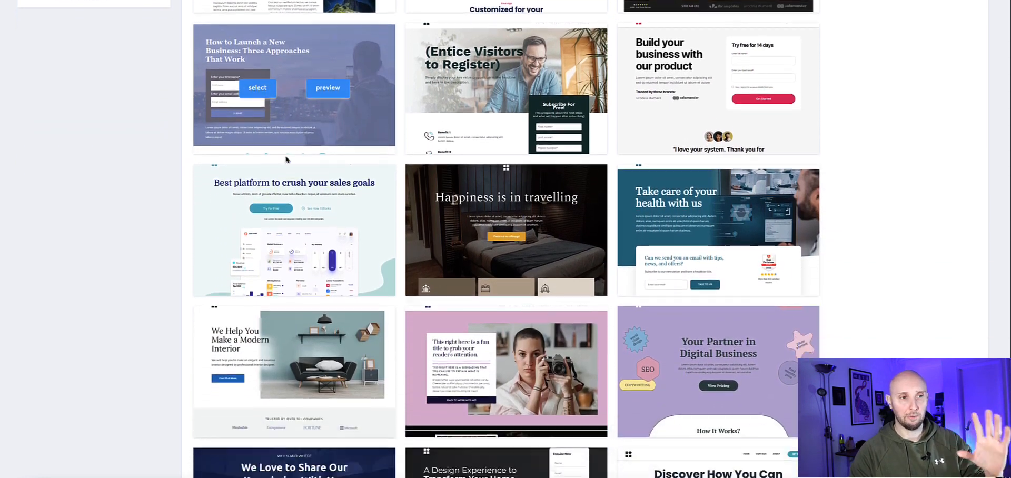
{"action": "scroll", "scroll_direction": "down", "scroll_amount": 3}
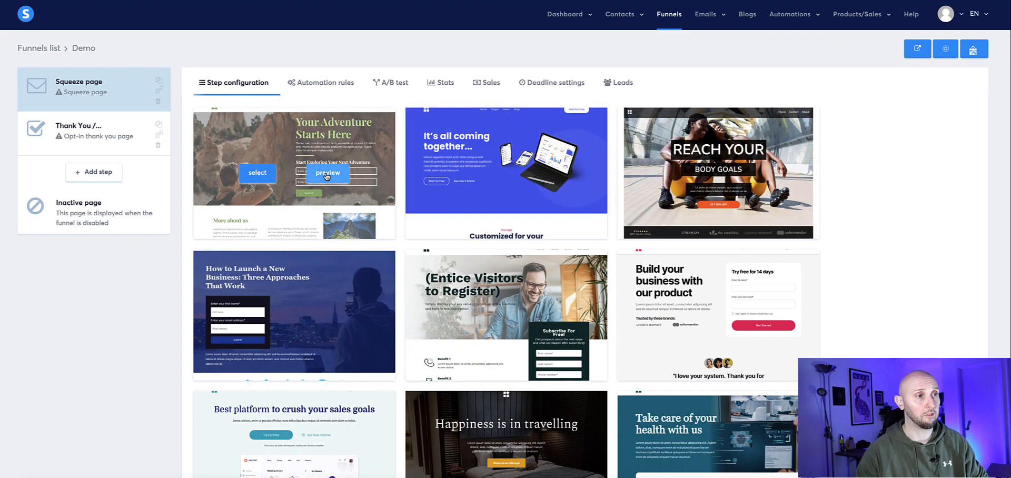
- Preview the Your Adventure Starts Here squeeze template and scroll through it in full
{"action": "left_click", "coordinate": [327, 173]}
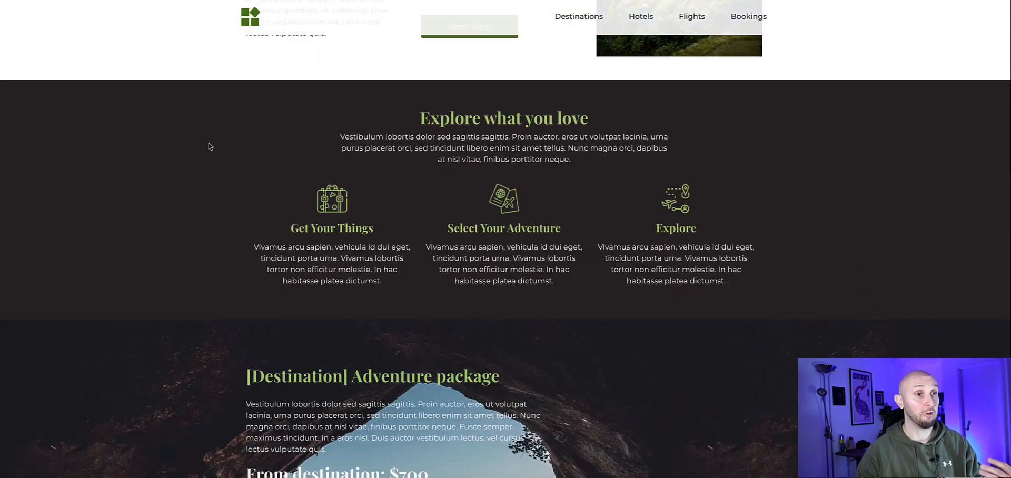
{"action": "scroll", "scroll_direction": "down", "scroll_amount": 3}
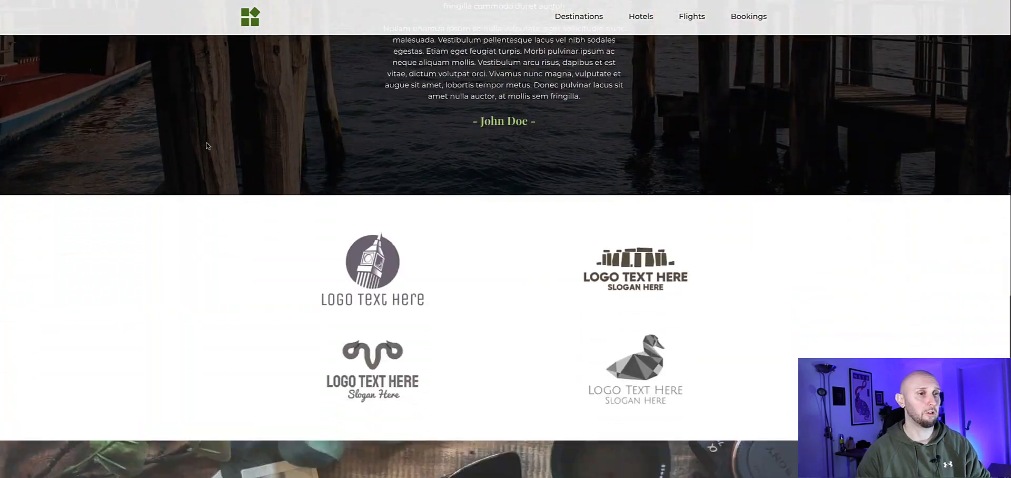
{"action": "scroll", "scroll_direction": "down", "scroll_amount": 3}
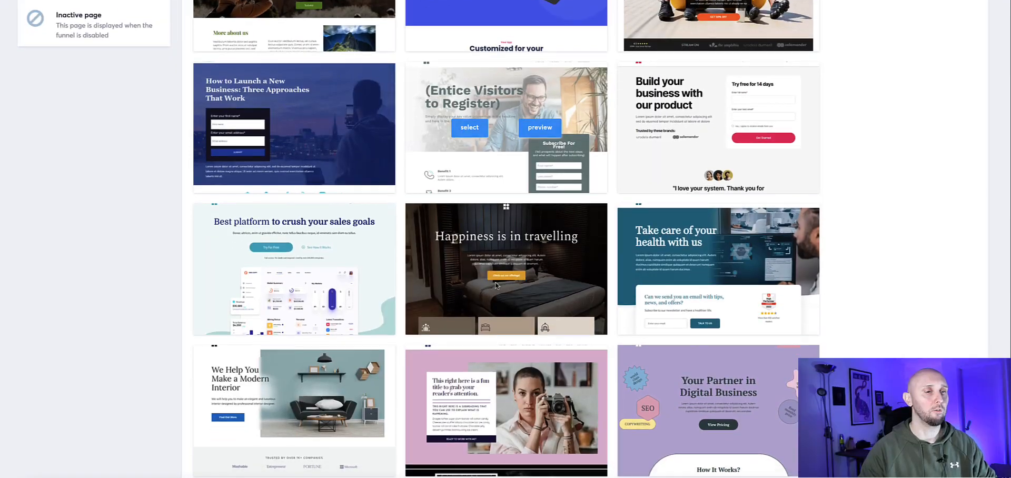
{"action": "scroll", "scroll_direction": "down", "scroll_amount": 3}
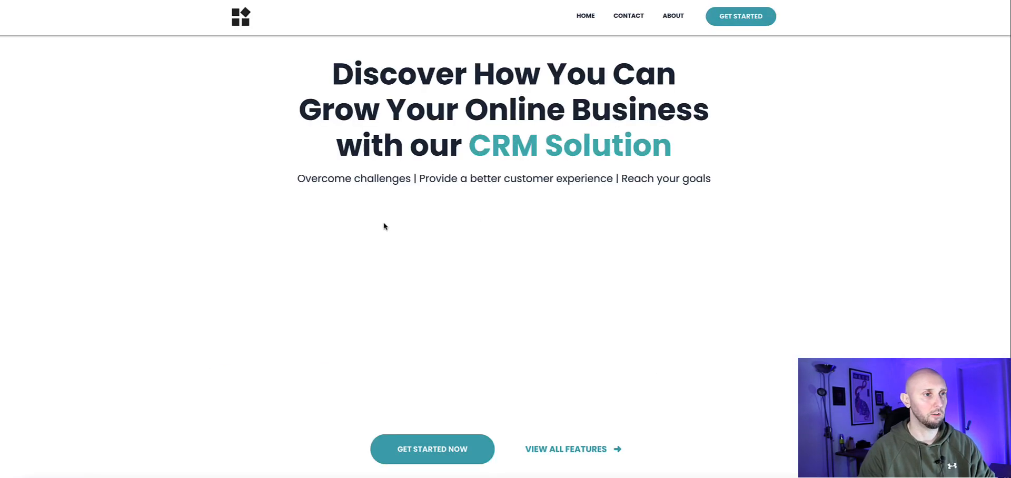
{"action": "scroll", "scroll_direction": "down", "scroll_amount": 3}
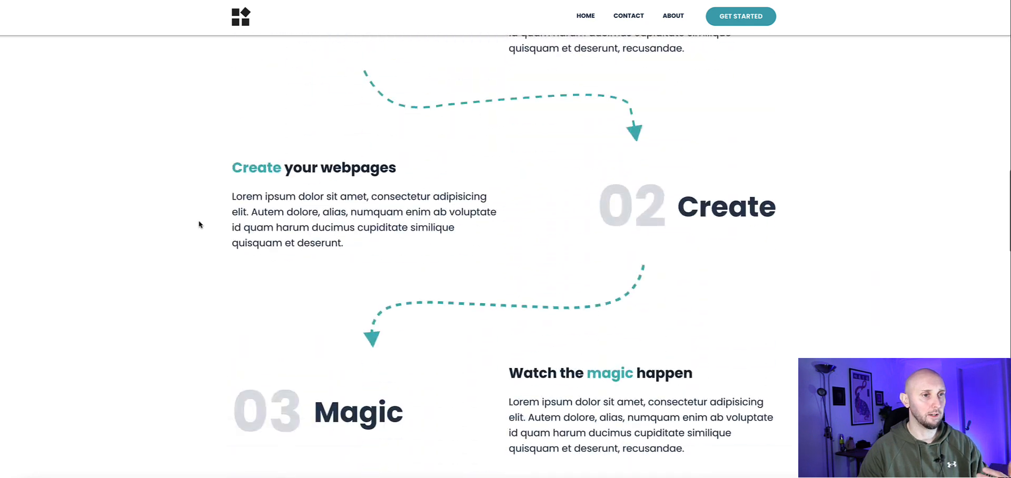
{"action": "scroll", "scroll_direction": "down", "scroll_amount": 3}
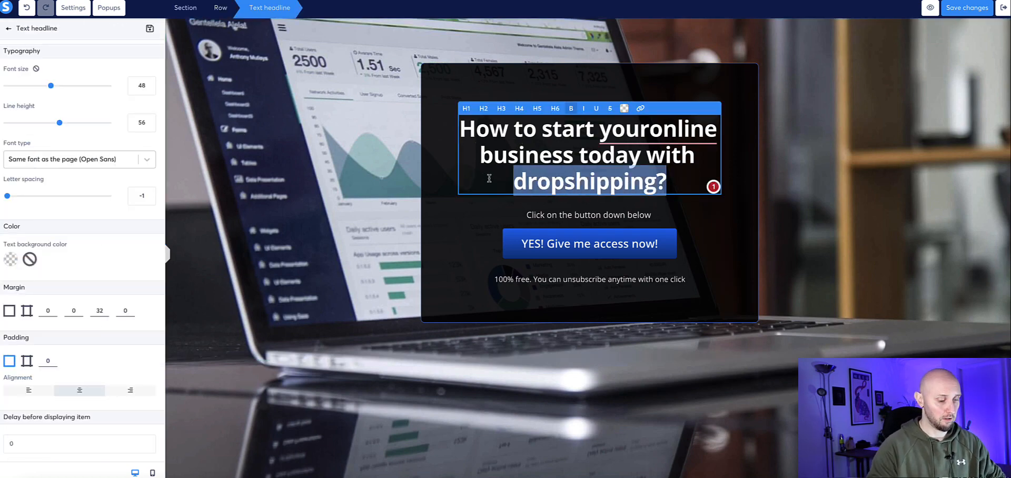
- Retype the squeeze page headline so it ends with 'affiliate business'
{"action": "type", "text": "affiliate b"}
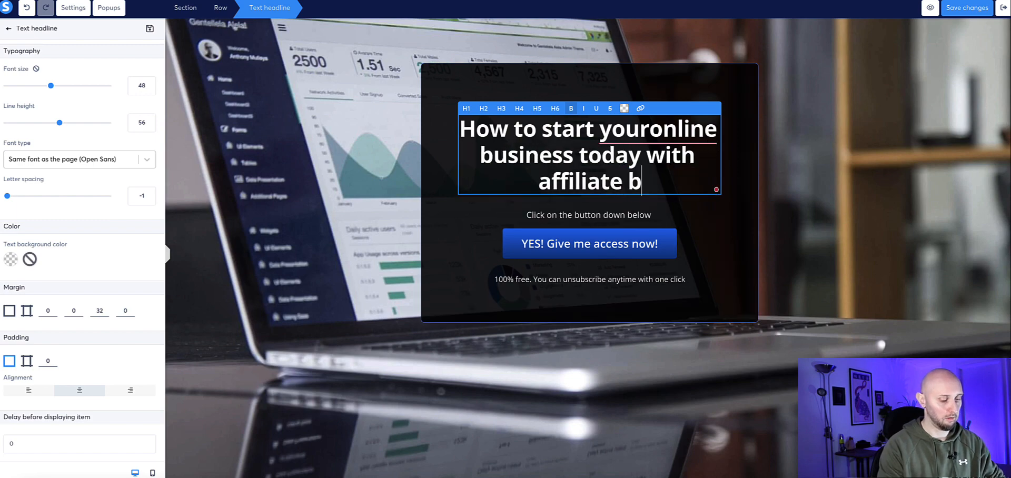
{"action": "type", "text": "usiness!"}
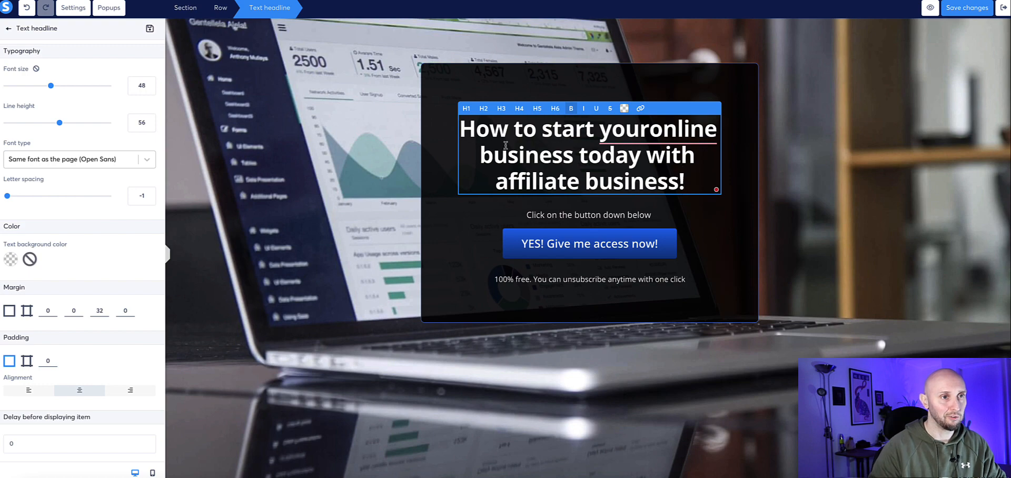
{"action": "left_click", "coordinate": [9, 28]}
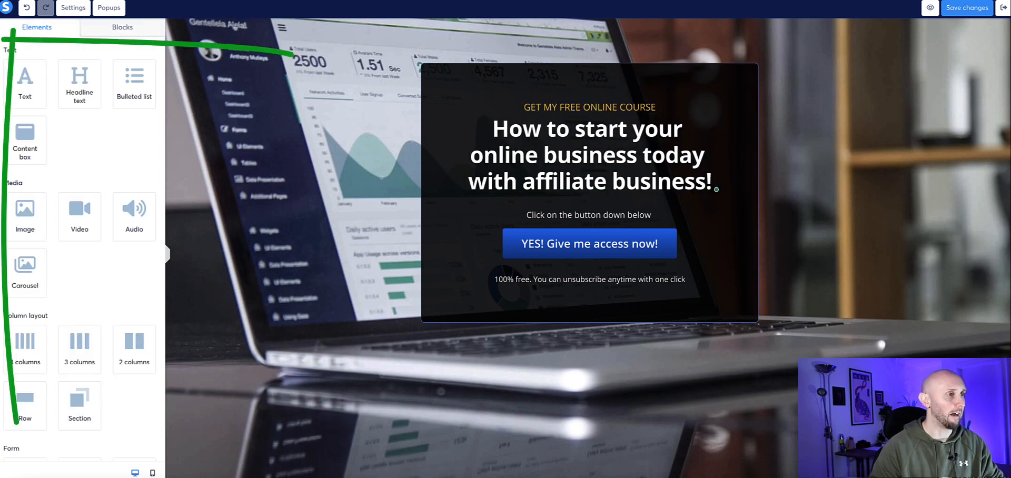
- Select the call-to-action access button lower on the page, then return to the Funnels list
{"action": "scroll", "scroll_direction": "down", "scroll_amount": 3}
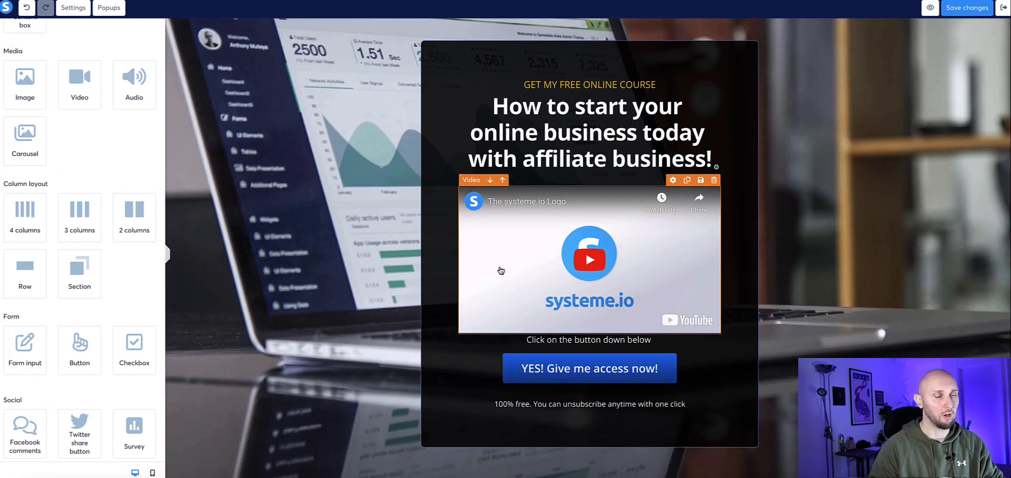
{"action": "left_click", "coordinate": [589, 368]}
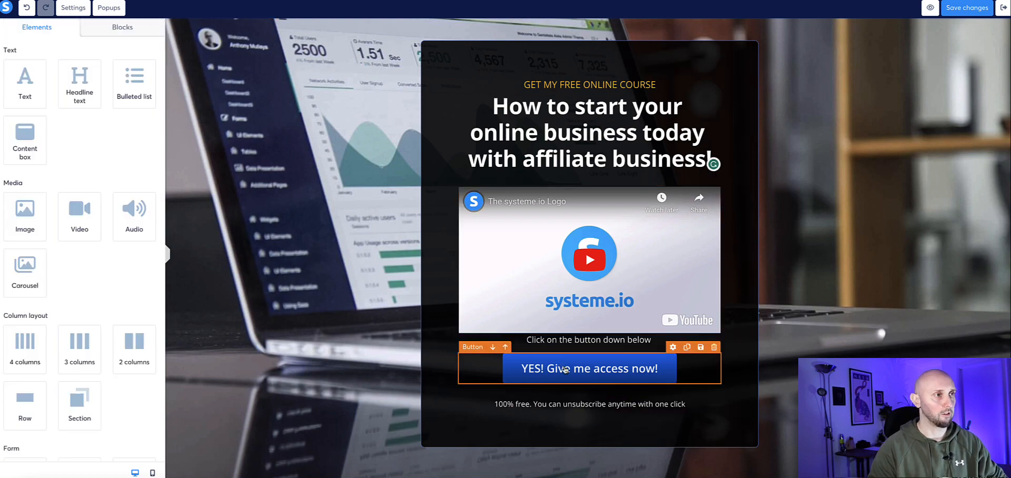
{"action": "left_click", "coordinate": [110, 8]}
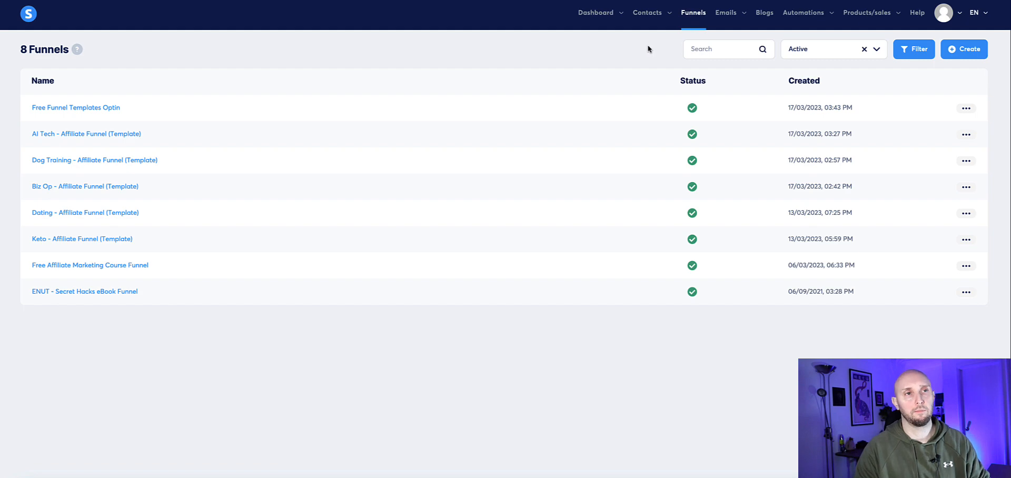
- Open the Newsletters page from the Emails menu
{"action": "left_click", "coordinate": [726, 12]}
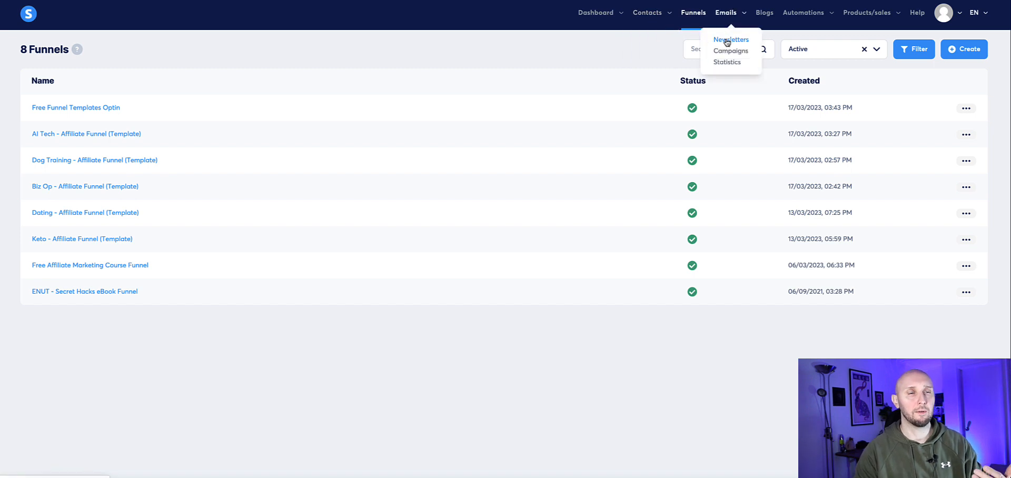
{"action": "mouse_move", "coordinate": [738, 43]}
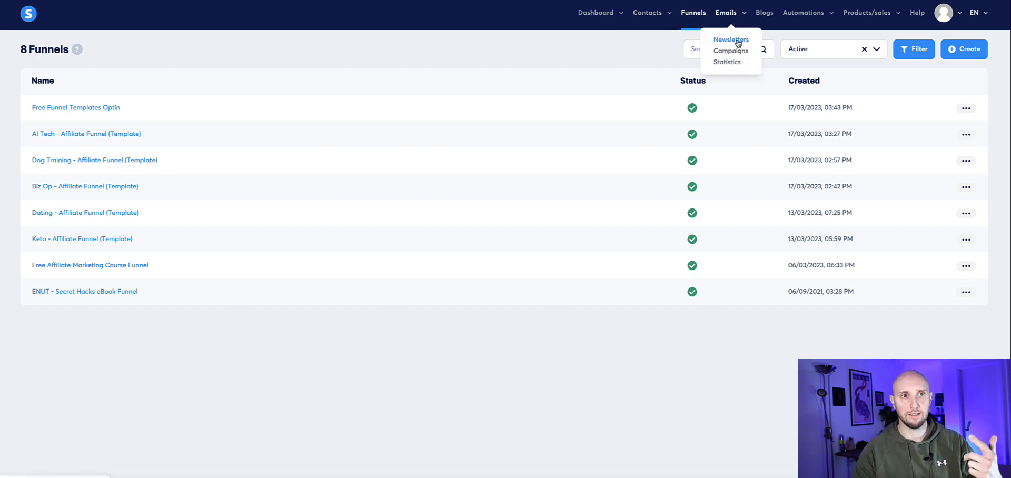
{"action": "mouse_move", "coordinate": [737, 47]}
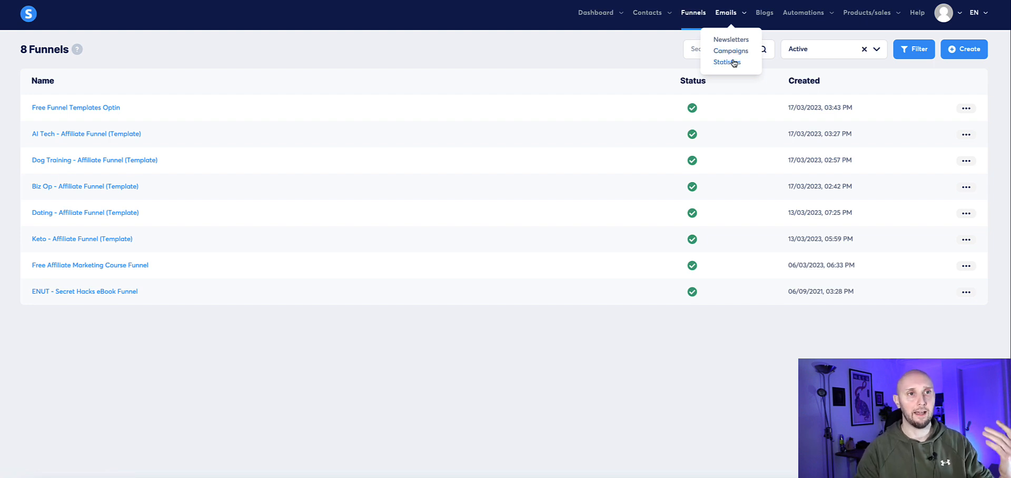
{"action": "left_click", "coordinate": [730, 40]}
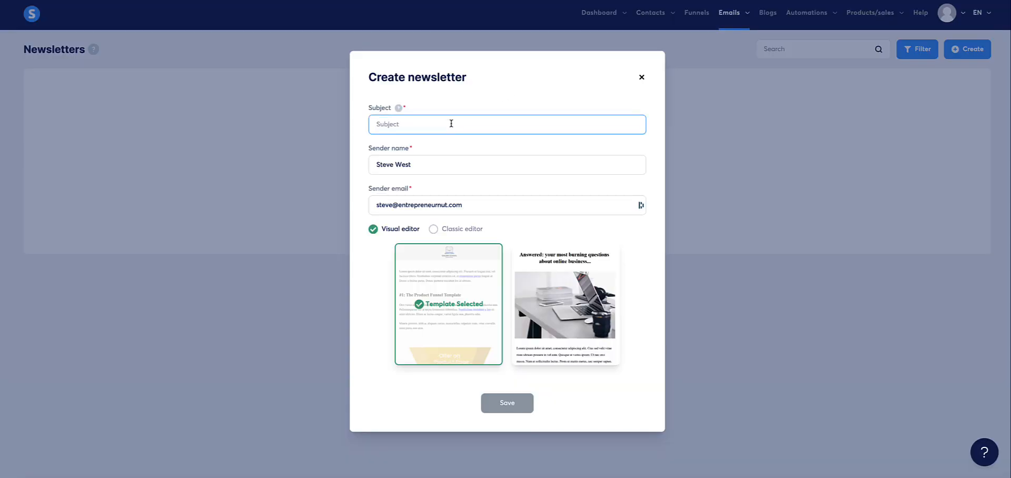
- Save a classic-editor newsletter titled 'Demo' and open it from the newsletter list
{"action": "type", "text": "Demo"}
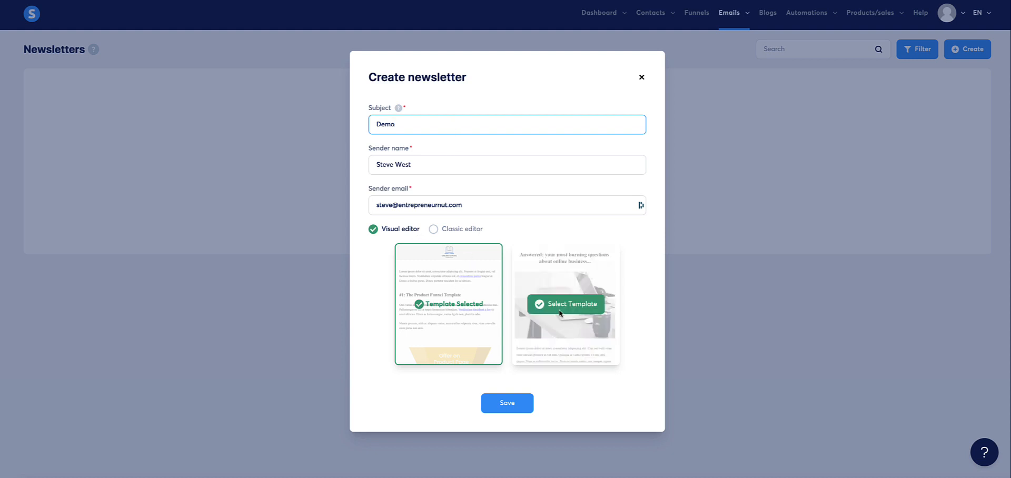
{"action": "mouse_move", "coordinate": [530, 280]}
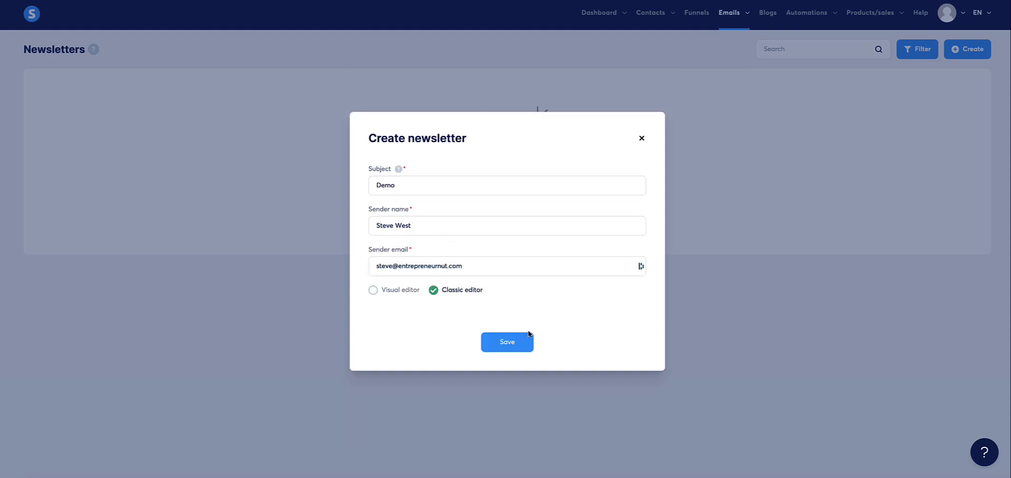
{"action": "left_click", "coordinate": [507, 342]}
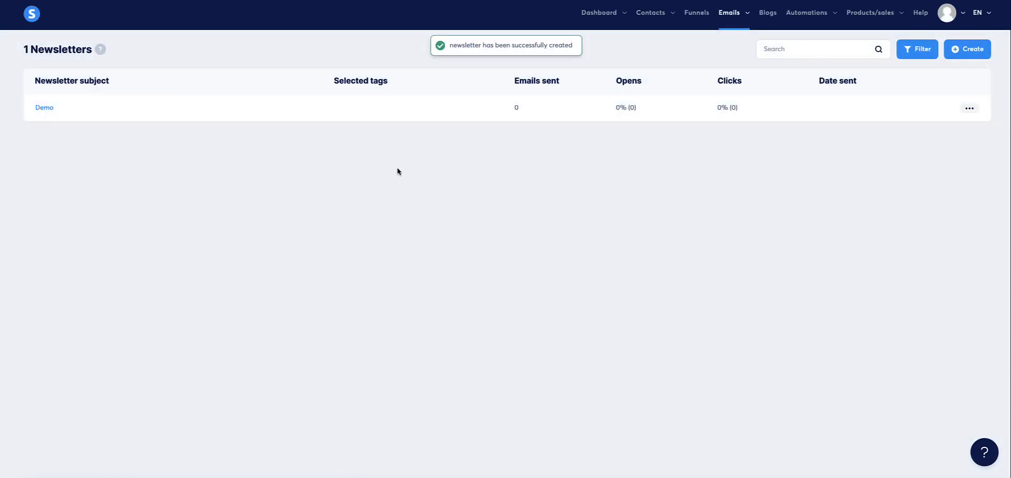
{"action": "left_click", "coordinate": [45, 107]}
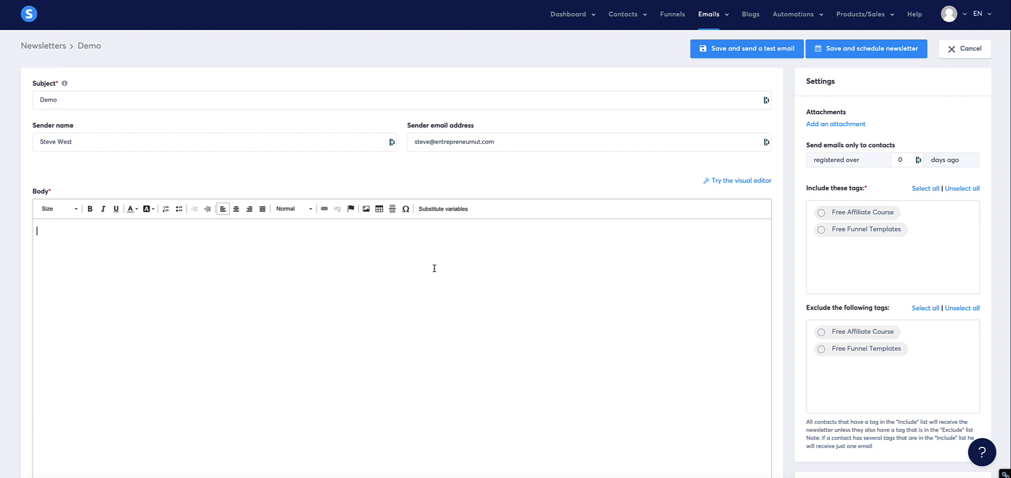
- Type 'Hi {first_name}' and placeholder text 'lifkslef;leser' into the Demo newsletter body
{"action": "scroll", "scroll_direction": "down", "scroll_amount": 3}
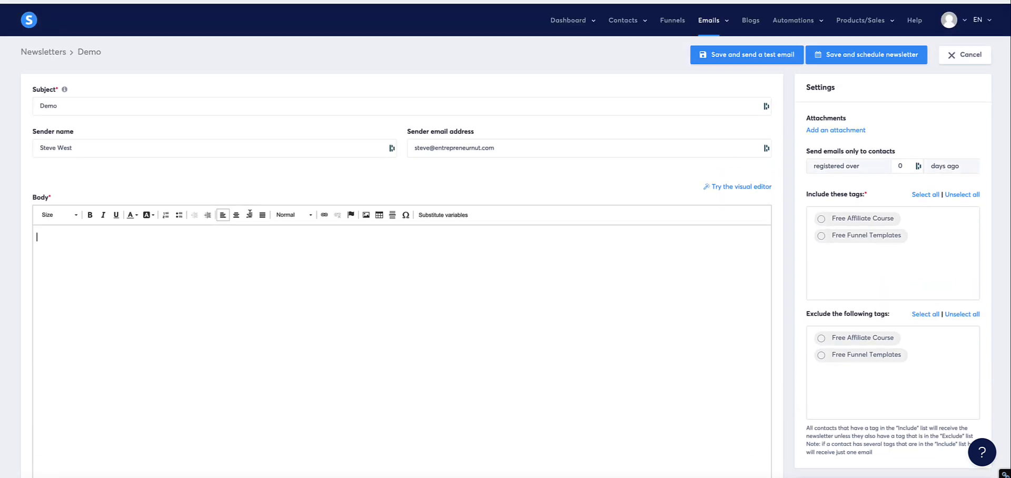
{"action": "type", "text": "Hi {first_name},"}
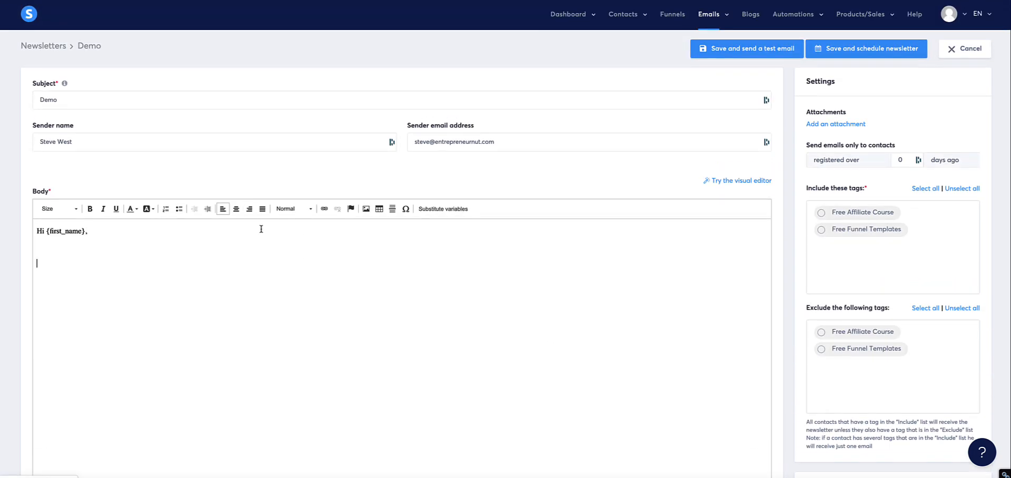
{"action": "type", "text": "lifkslef;leser"}
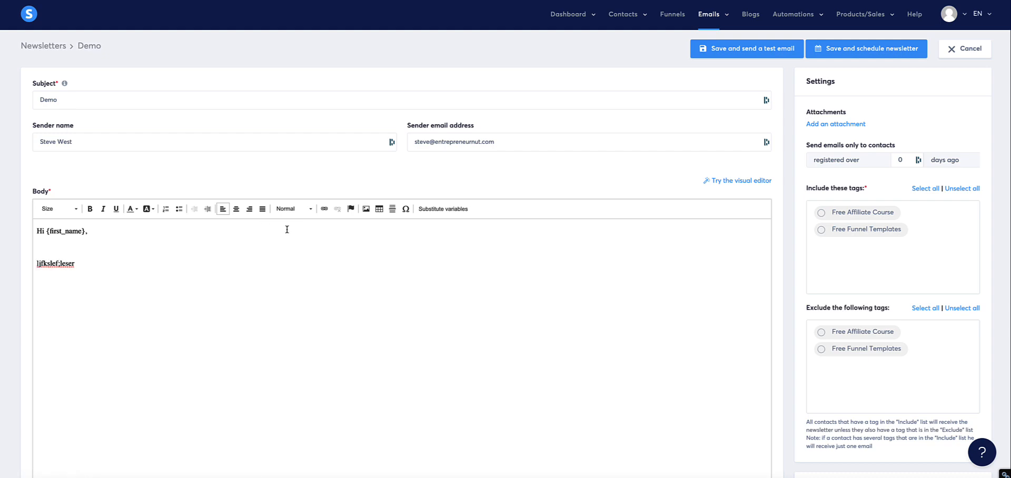
{"action": "scroll", "scroll_direction": "down", "scroll_amount": 3}
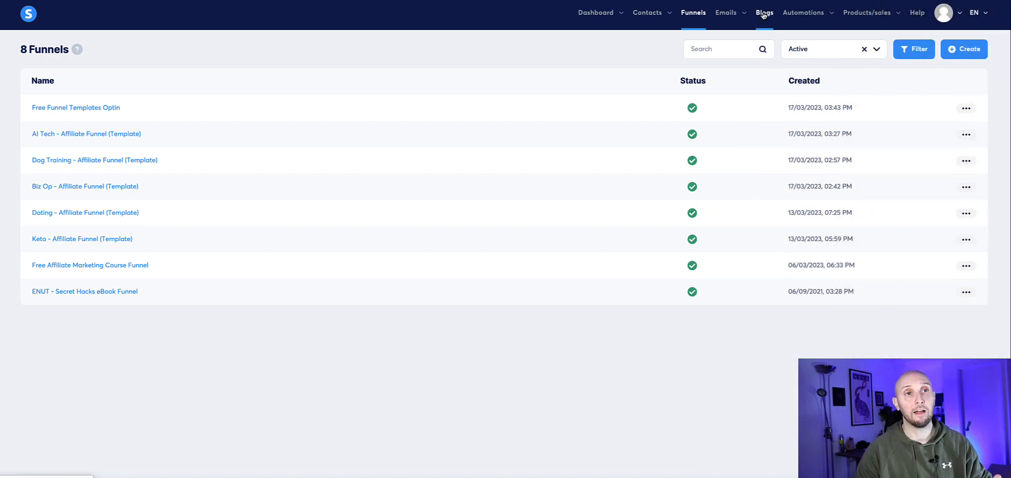
- Go to Blogs, start creating a blog, and select the first blog template
{"action": "left_click", "coordinate": [763, 13]}
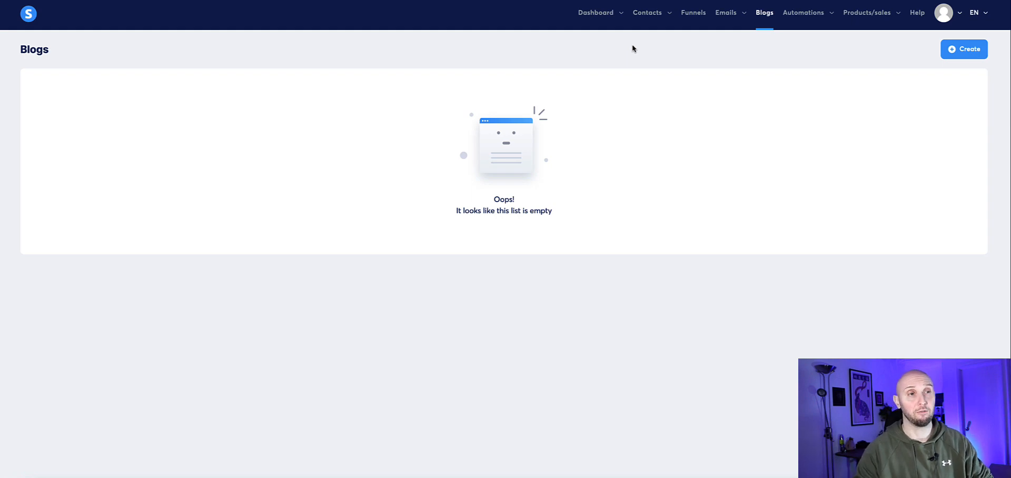
{"action": "left_click", "coordinate": [964, 48]}
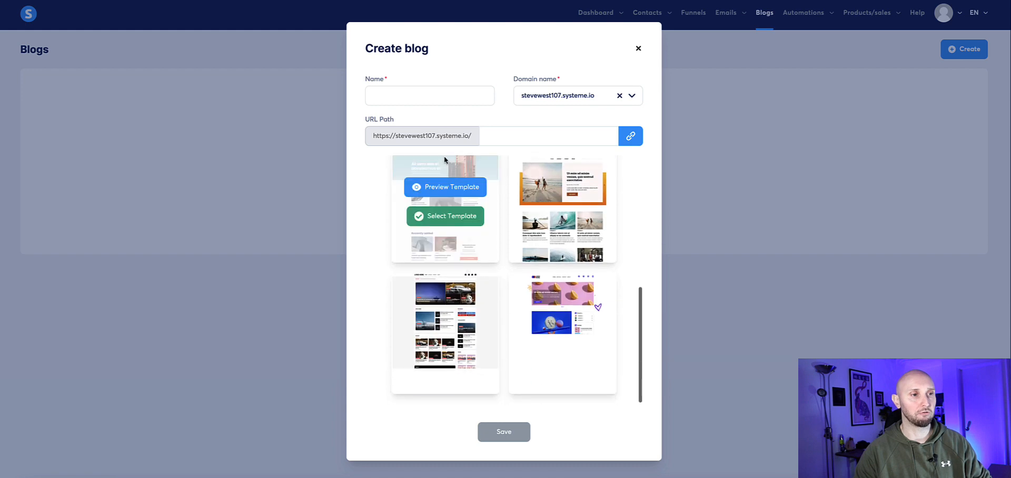
{"action": "left_click", "coordinate": [445, 216]}
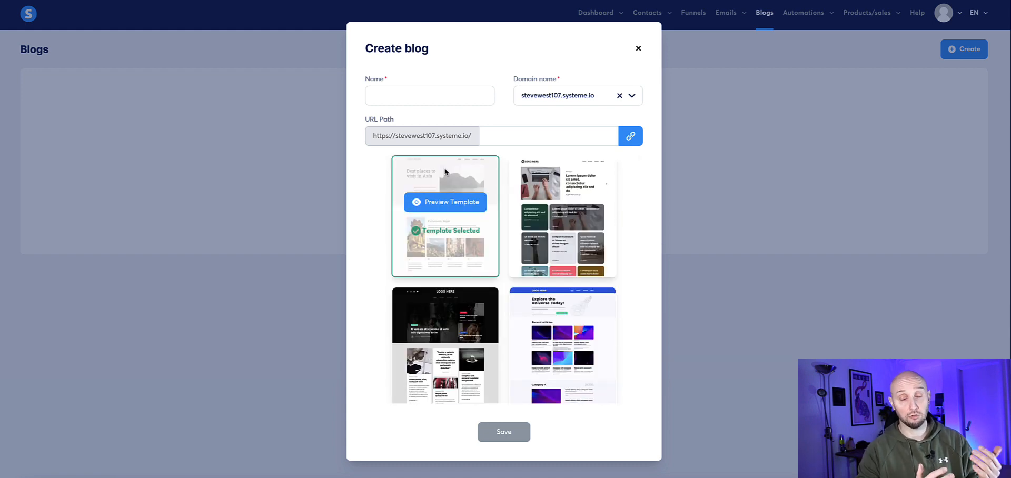
{"action": "mouse_move", "coordinate": [449, 172]}
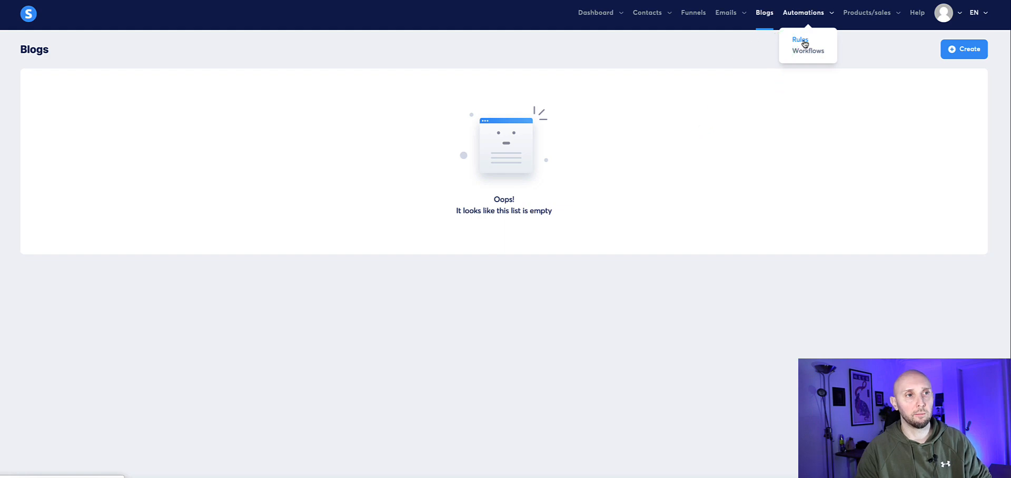
- Create a new rule under Automations > Rules and show its trigger event list
{"action": "left_click", "coordinate": [797, 39]}
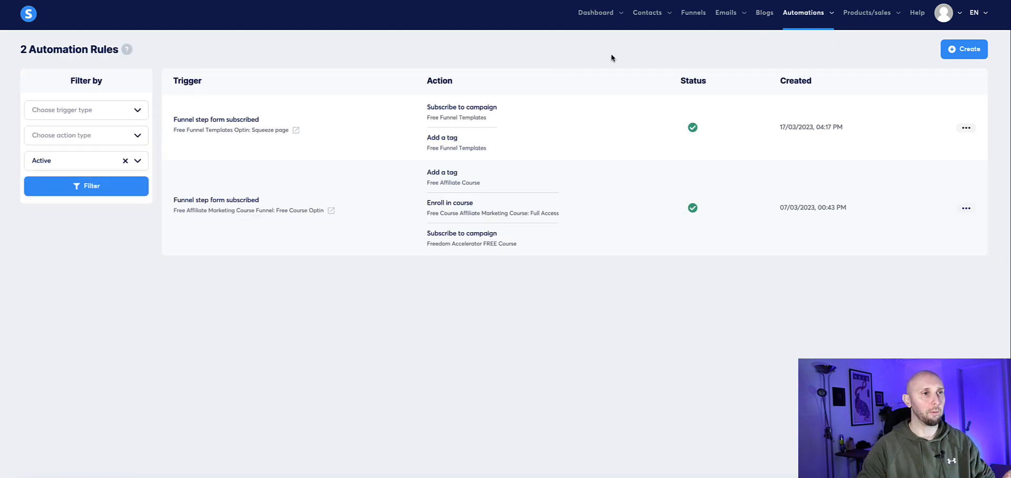
{"action": "left_click", "coordinate": [960, 49]}
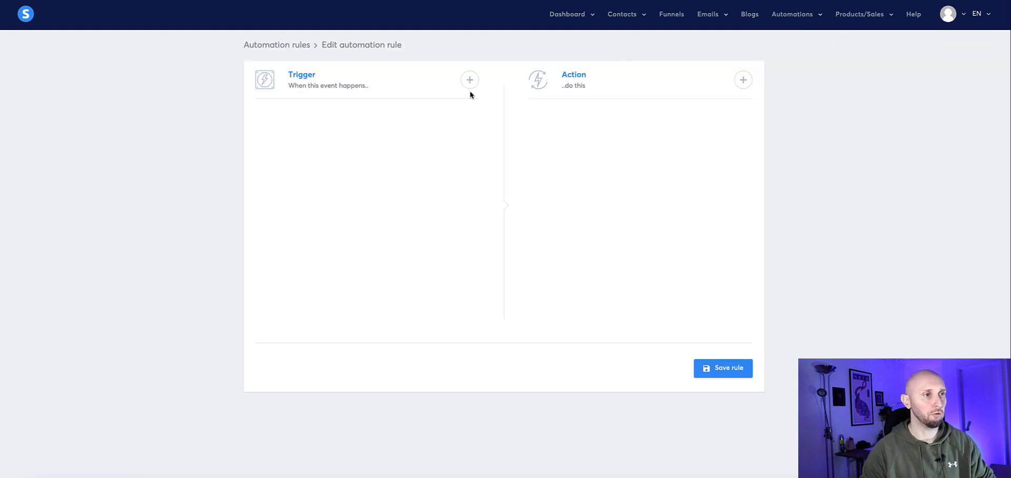
{"action": "mouse_move", "coordinate": [376, 103]}
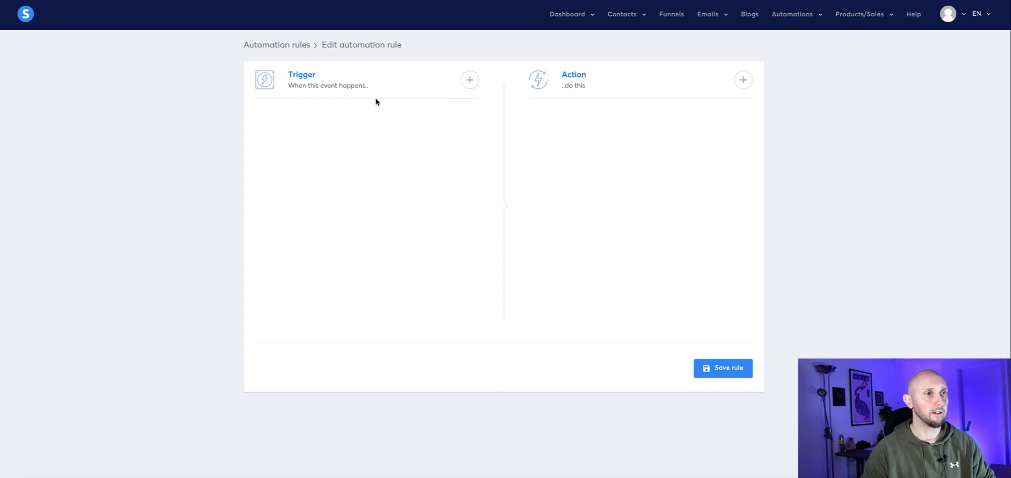
{"action": "left_click", "coordinate": [469, 79]}
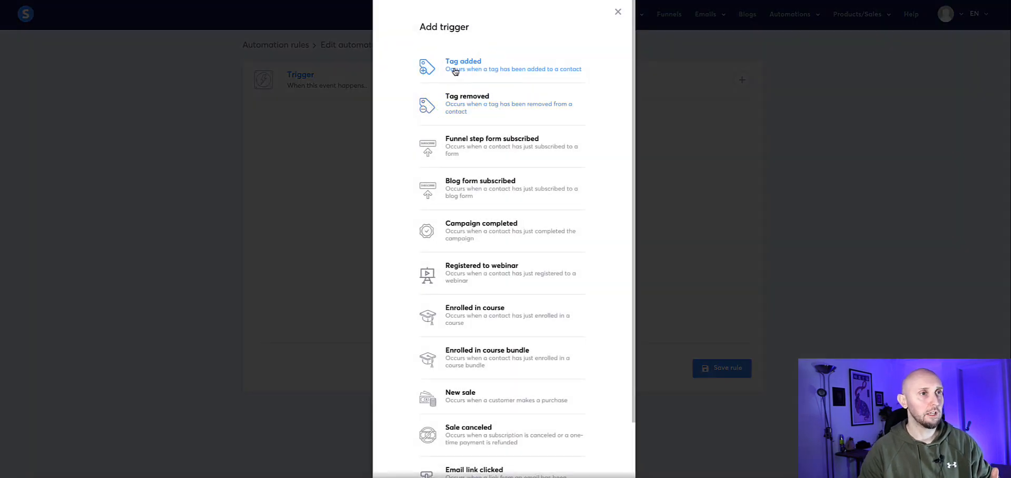
- Browse the trigger list without choosing one, then list the rule's action types like Send email
{"action": "scroll", "scroll_direction": "down", "scroll_amount": 3}
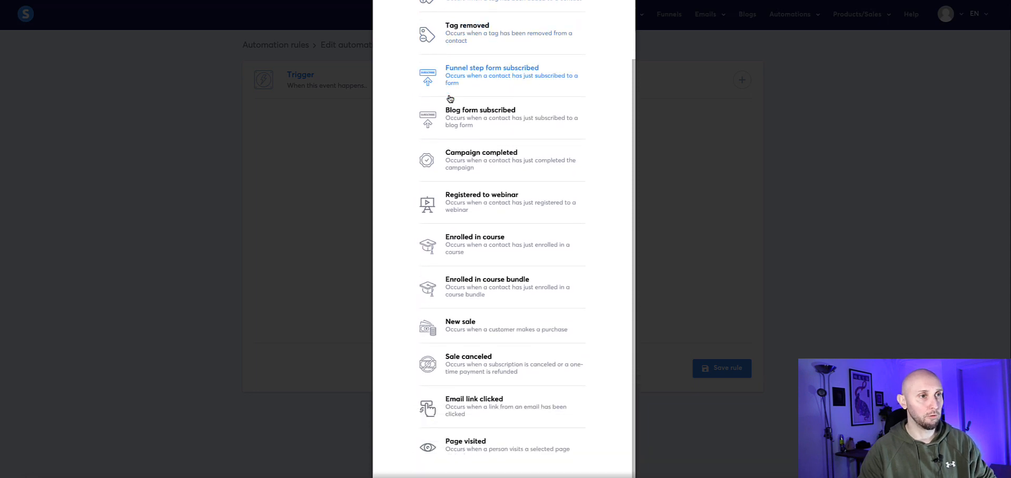
{"action": "mouse_move", "coordinate": [450, 125]}
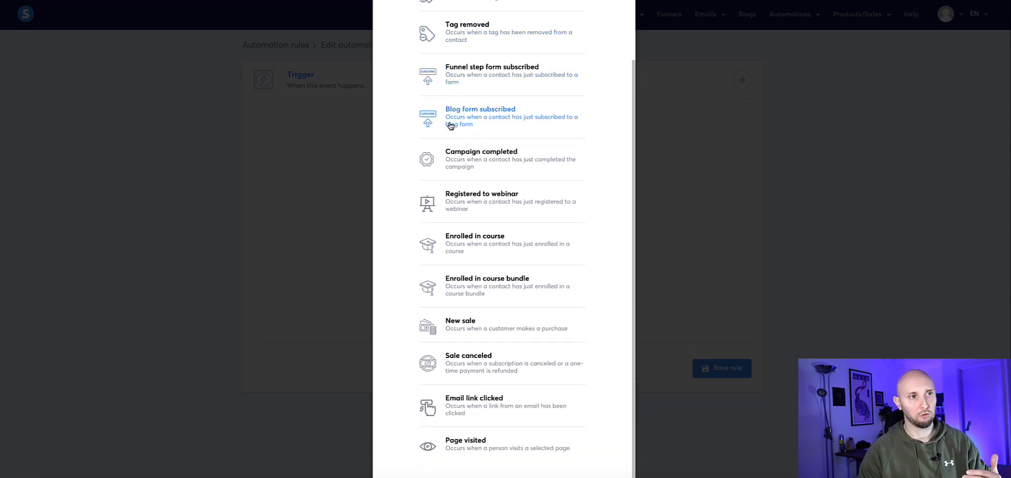
{"action": "mouse_move", "coordinate": [403, 110]}
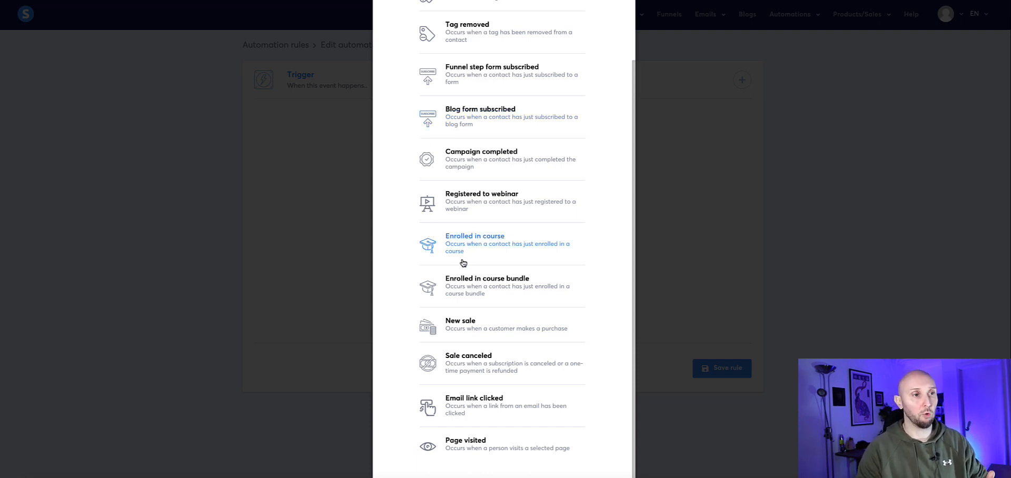
{"action": "mouse_move", "coordinate": [446, 322]}
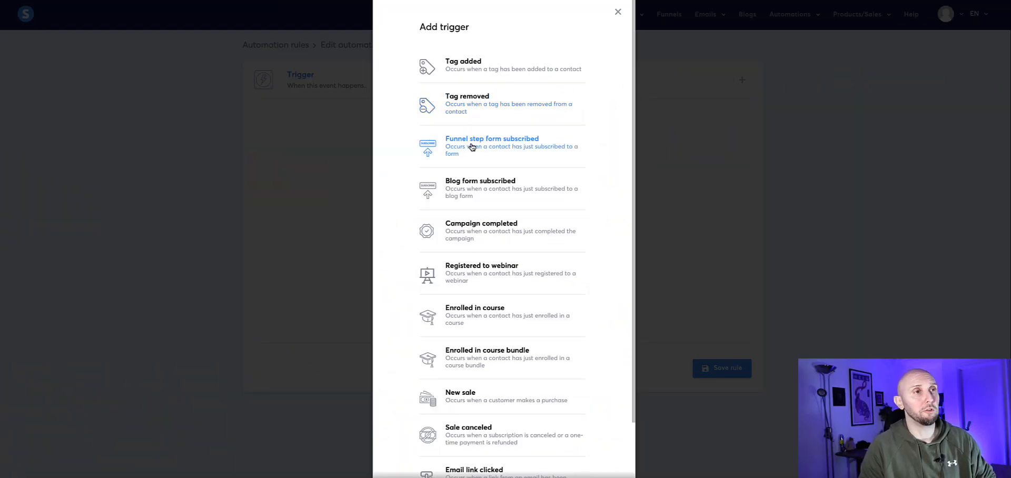
{"action": "mouse_move", "coordinate": [492, 149]}
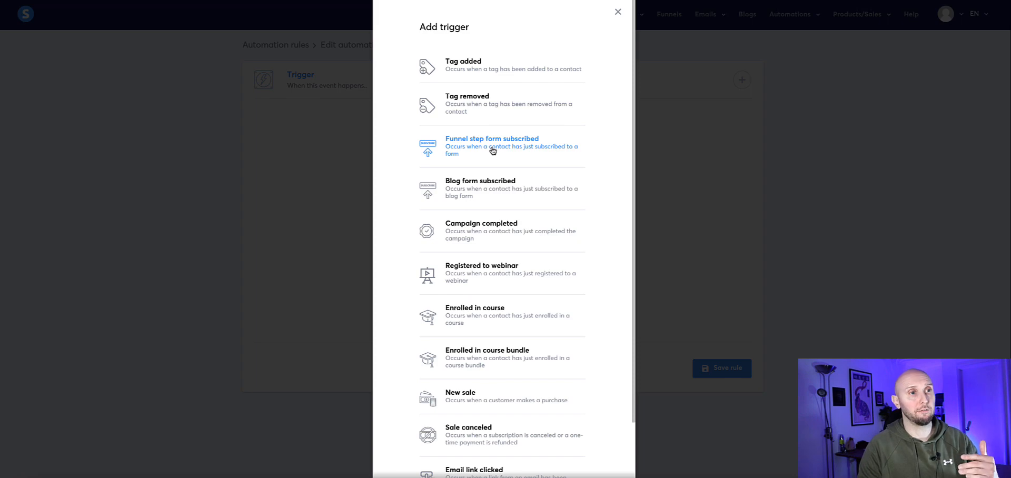
{"action": "left_click", "coordinate": [616, 13]}
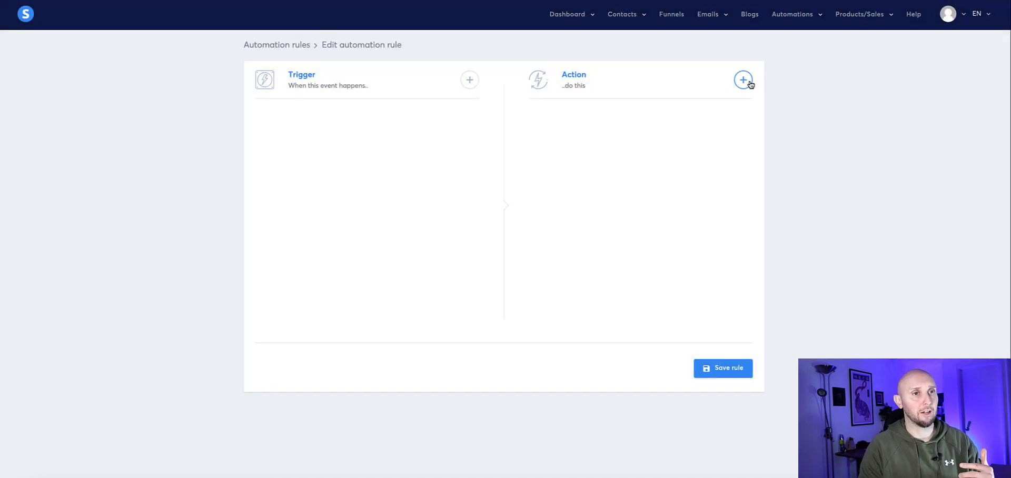
{"action": "left_click", "coordinate": [742, 80]}
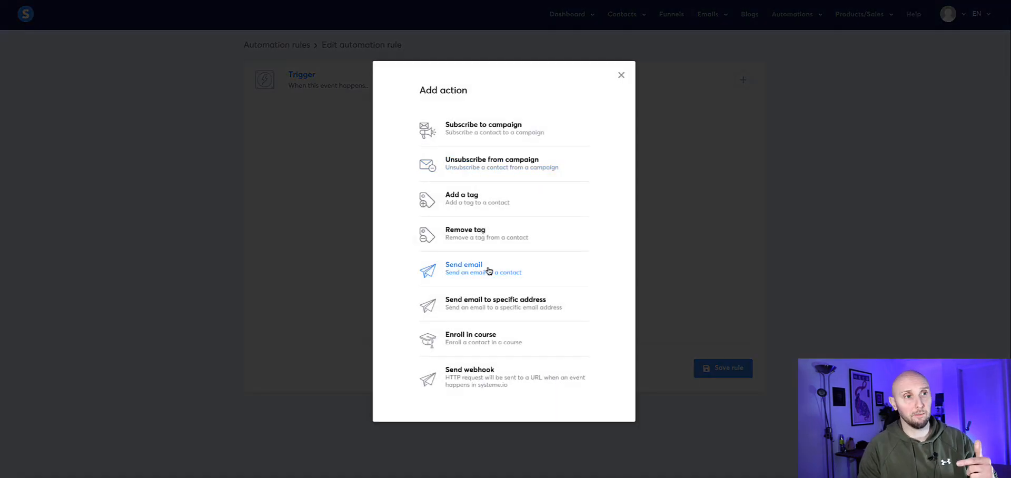
{"action": "mouse_move", "coordinate": [462, 198]}
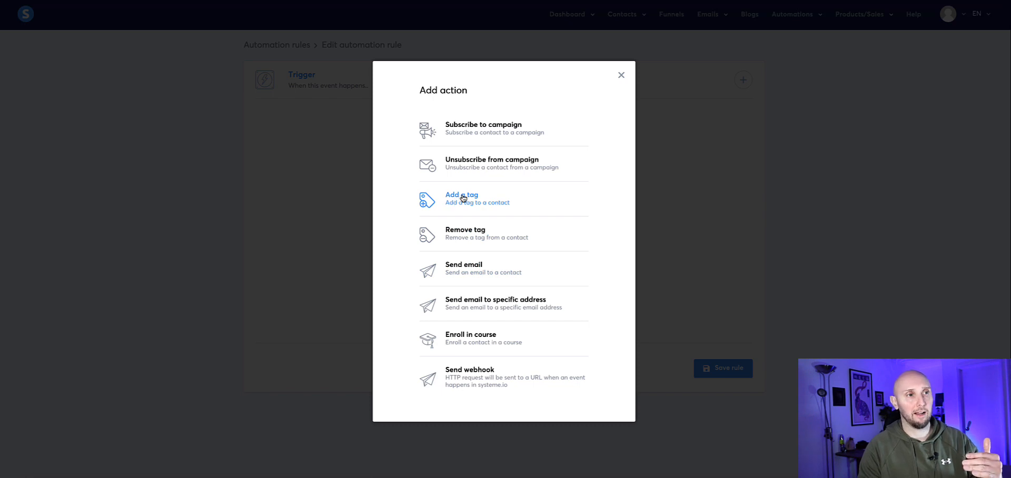
{"action": "mouse_move", "coordinate": [473, 128]}
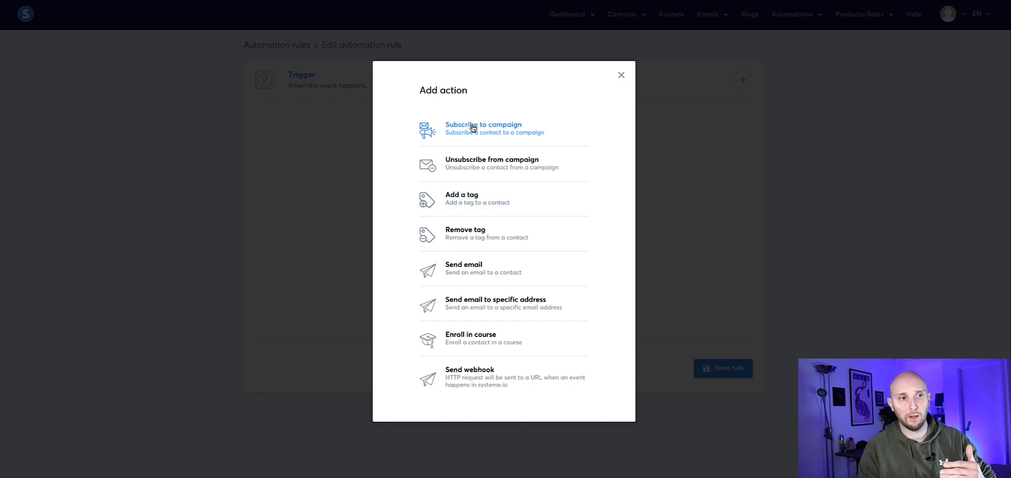
{"action": "mouse_move", "coordinate": [481, 152]}
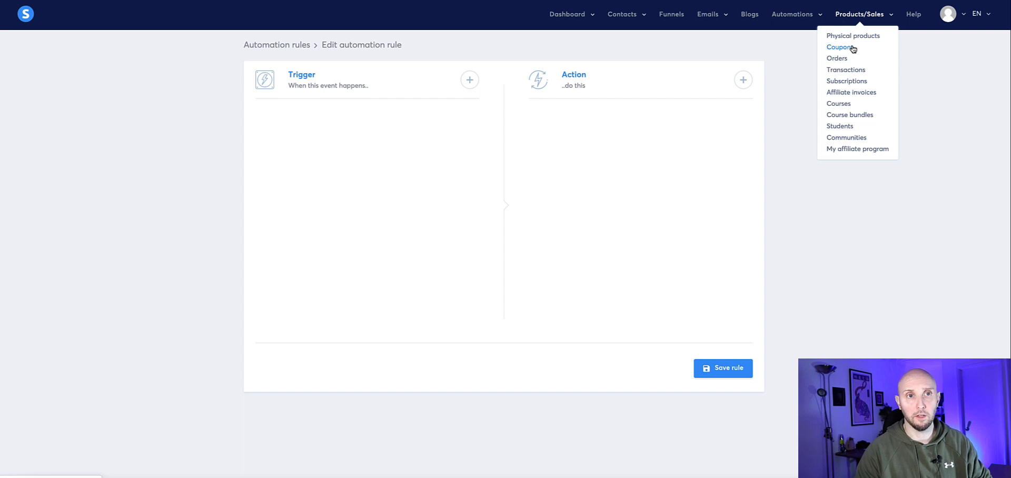
{"action": "mouse_move", "coordinate": [854, 63]}
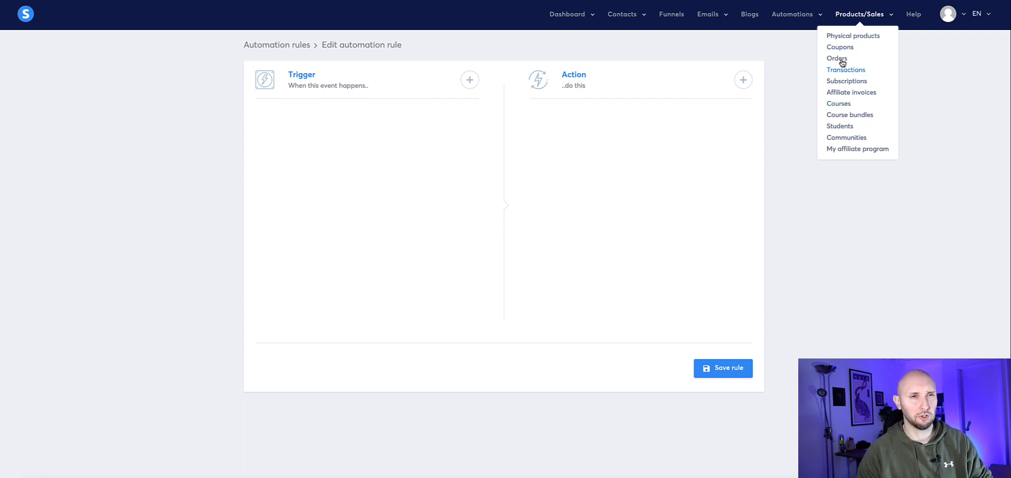
- Open Courses and preview adding a course, viewing the Free Course Affiliate Marketing Course page
{"action": "left_click", "coordinate": [838, 103]}
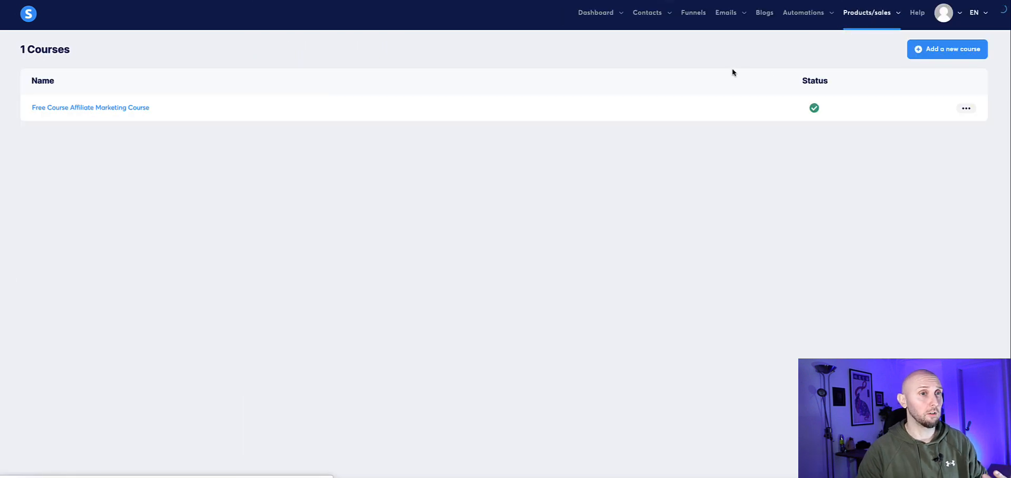
{"action": "mouse_move", "coordinate": [736, 85]}
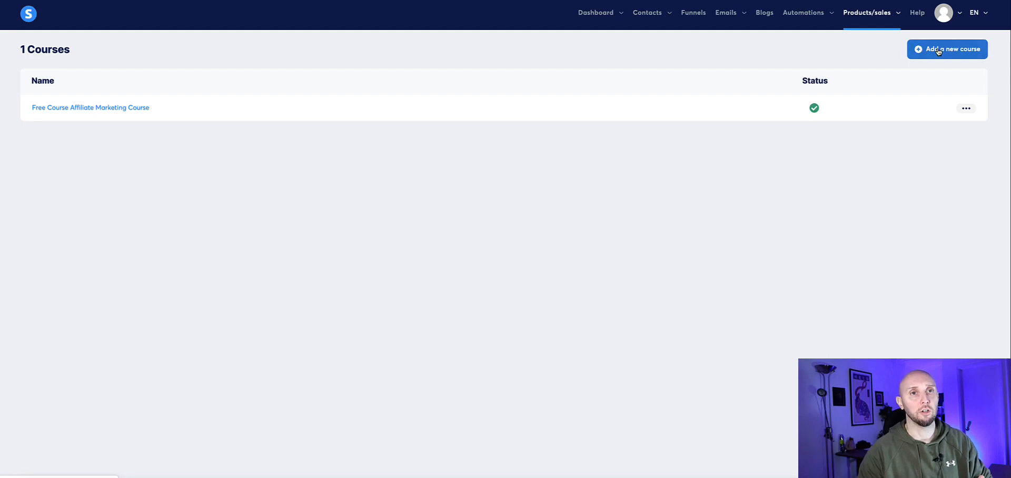
{"action": "left_click", "coordinate": [946, 49]}
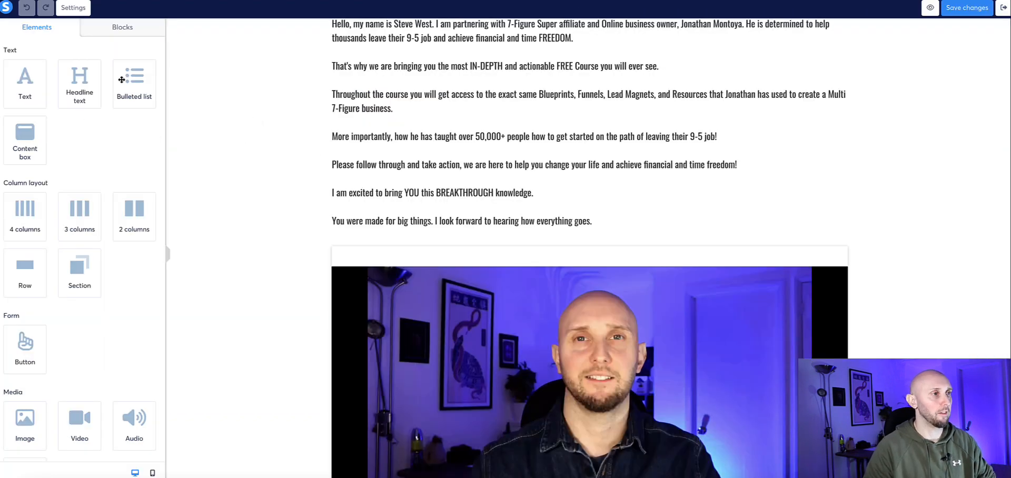
{"action": "scroll", "scroll_direction": "down", "scroll_amount": 3}
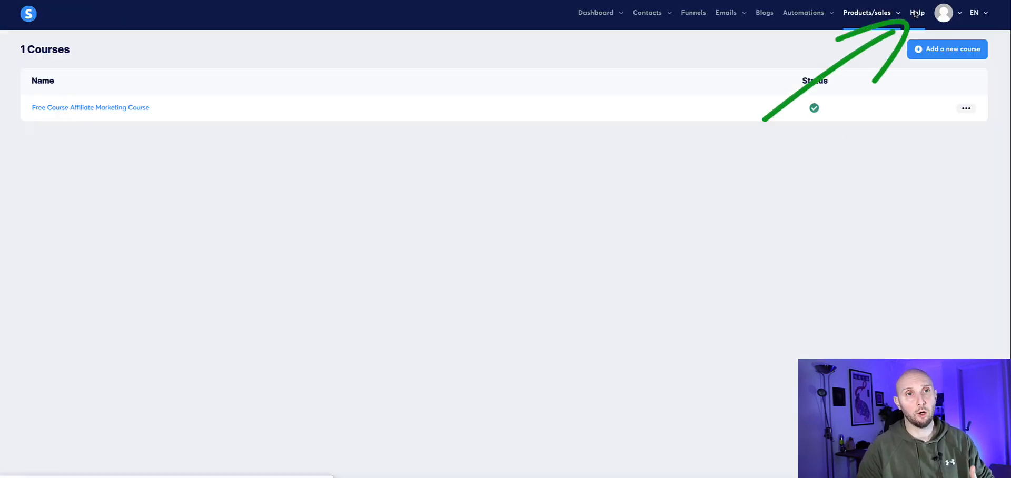
- Open the help page with Knowledge base, Video tutorials and Contact form cards
{"action": "left_click", "coordinate": [917, 12]}
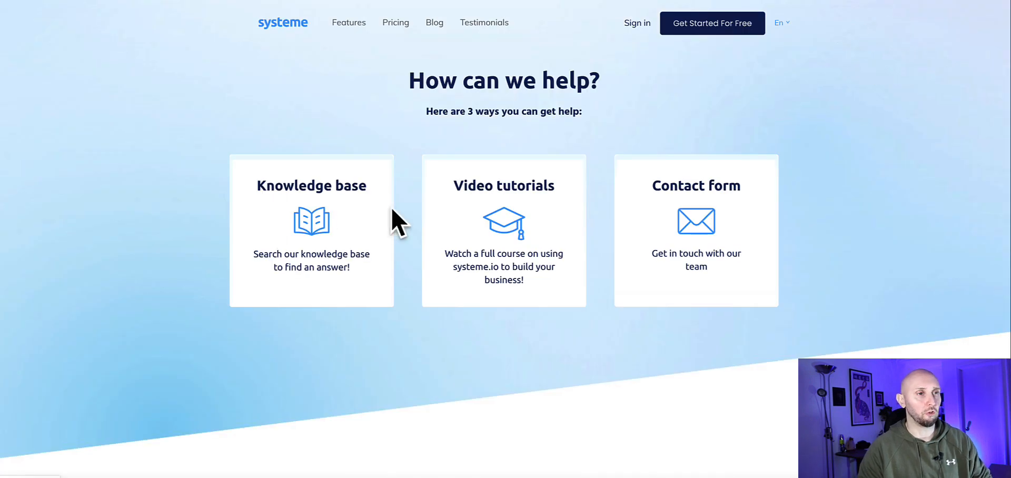
{"action": "mouse_move", "coordinate": [497, 212]}
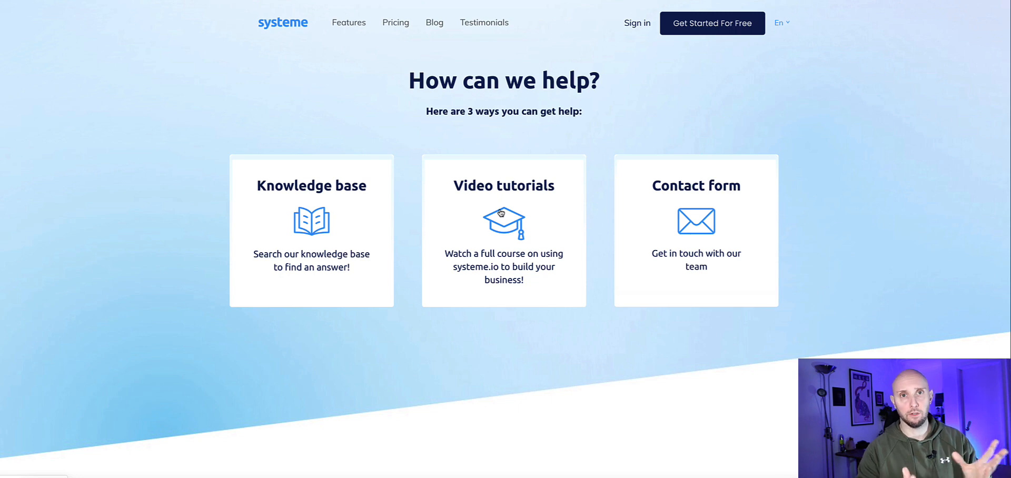
{"action": "mouse_move", "coordinate": [745, 231]}
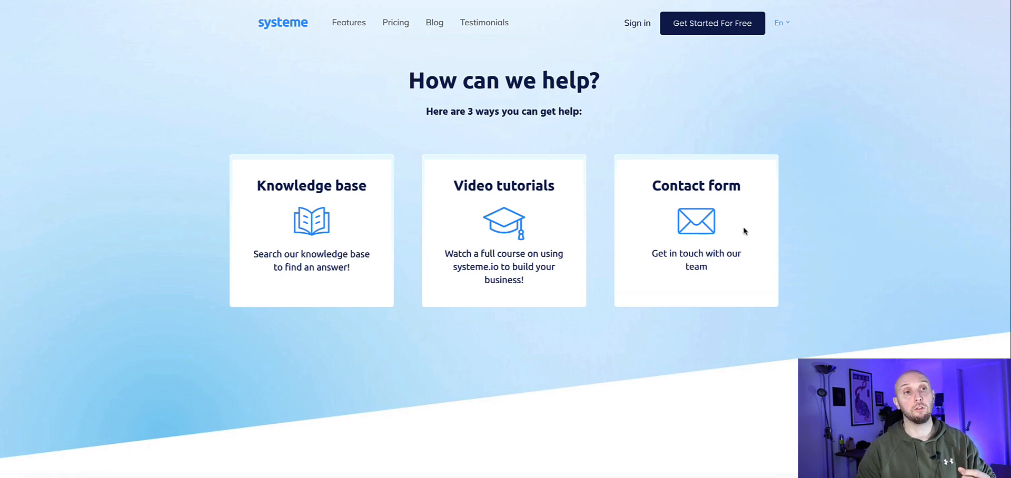
- Review the Contact us form page, then view plans Free, Startup $27, Webinar $47, Unlimited $97
{"action": "left_click", "coordinate": [695, 231]}
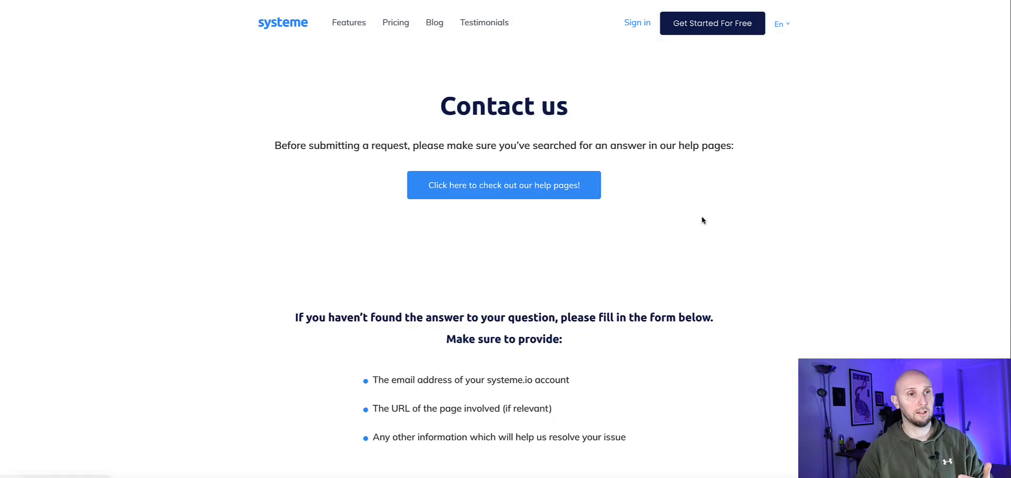
{"action": "scroll", "scroll_direction": "down", "scroll_amount": 3}
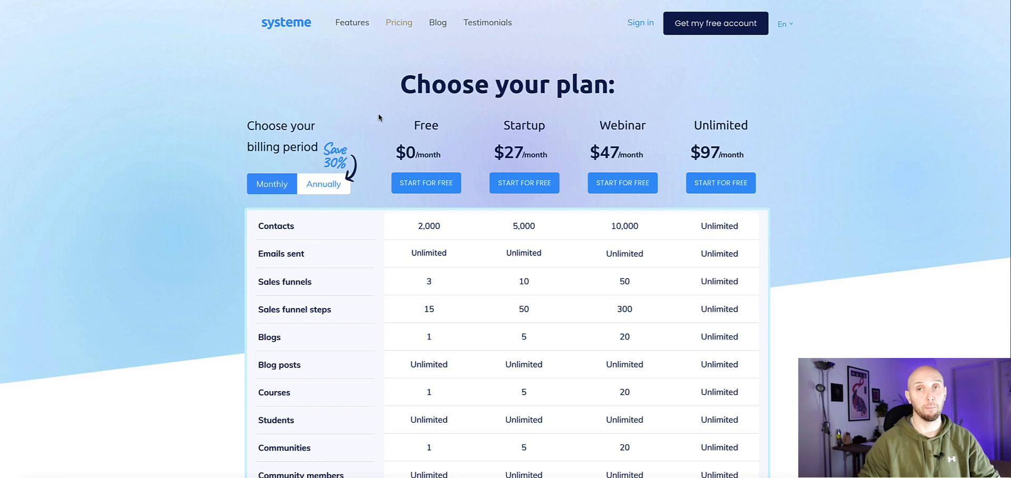
{"action": "scroll", "scroll_direction": "down", "scroll_amount": 3}
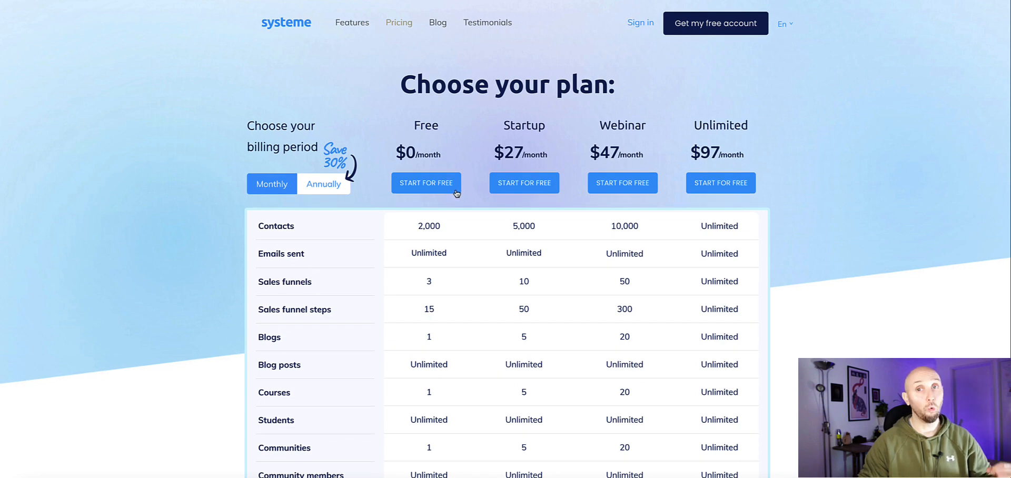
{"action": "scroll", "scroll_direction": "down", "scroll_amount": 3}
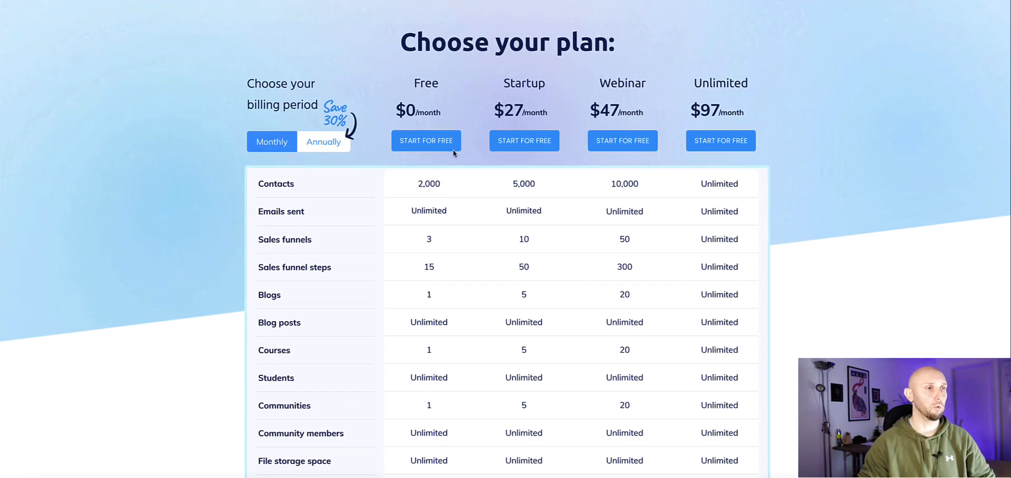
{"action": "scroll", "scroll_direction": "down", "scroll_amount": 3}
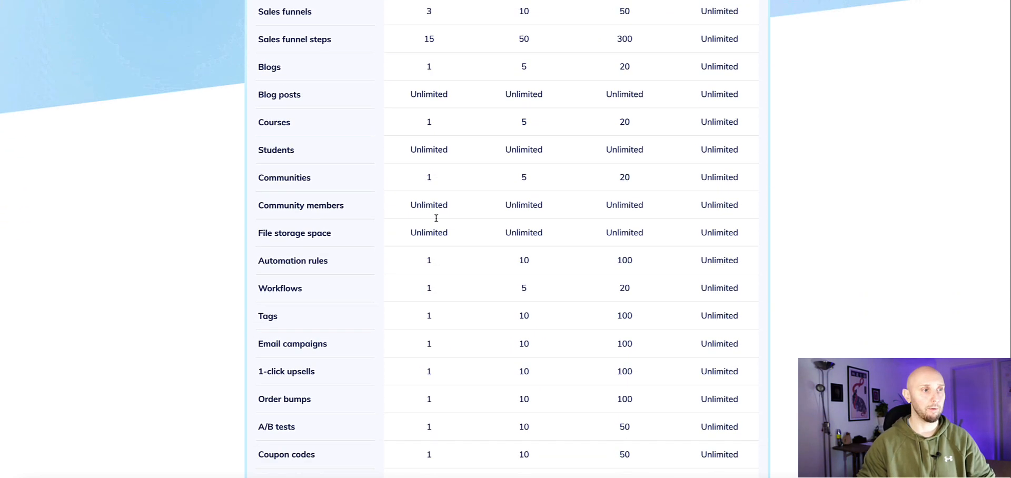
{"action": "scroll", "scroll_direction": "down", "scroll_amount": 3}
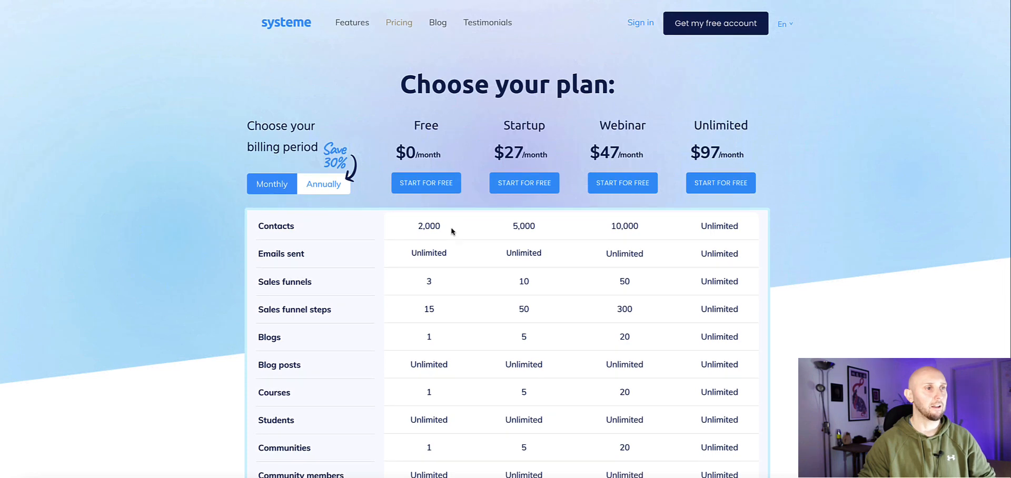
{"action": "mouse_move", "coordinate": [451, 227]}
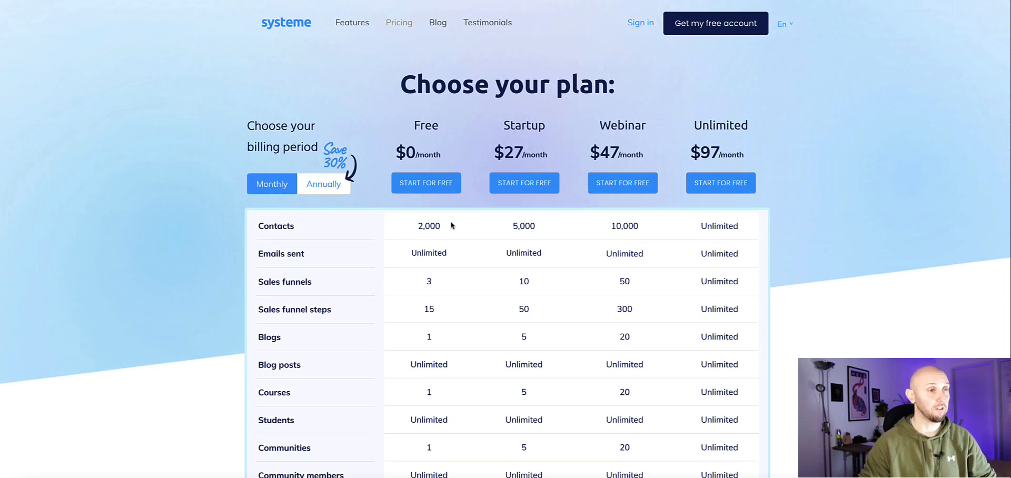
{"action": "mouse_move", "coordinate": [444, 228]}
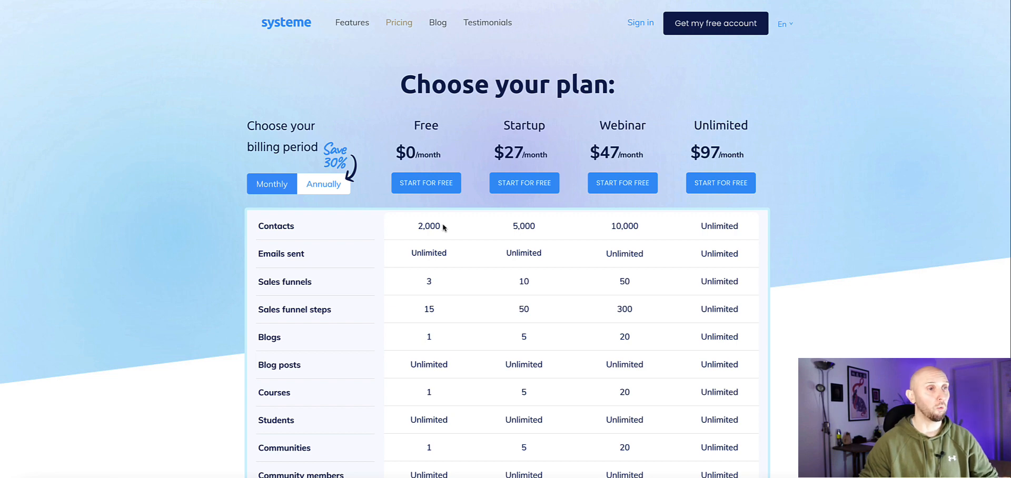
{"action": "double_click", "coordinate": [428, 226]}
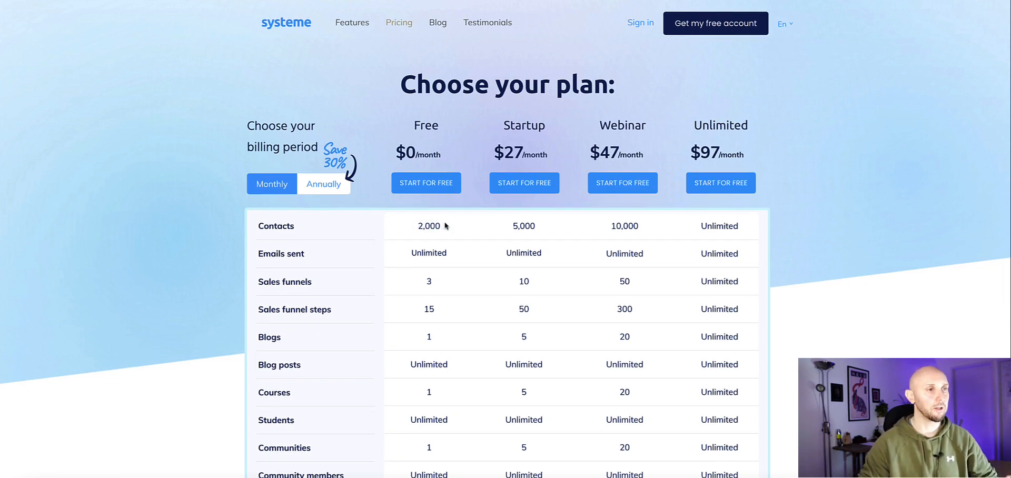
{"action": "double_click", "coordinate": [429, 253]}
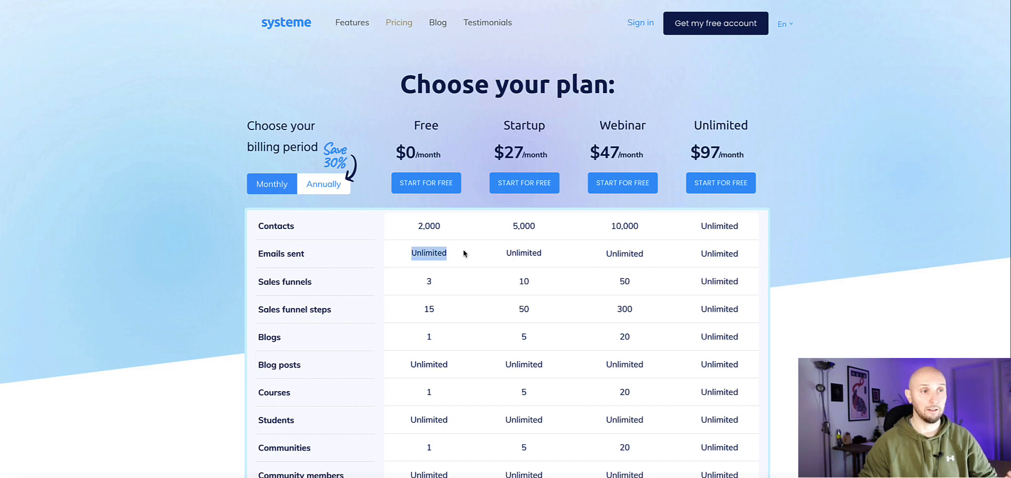
{"action": "scroll", "scroll_direction": "down", "scroll_amount": 3}
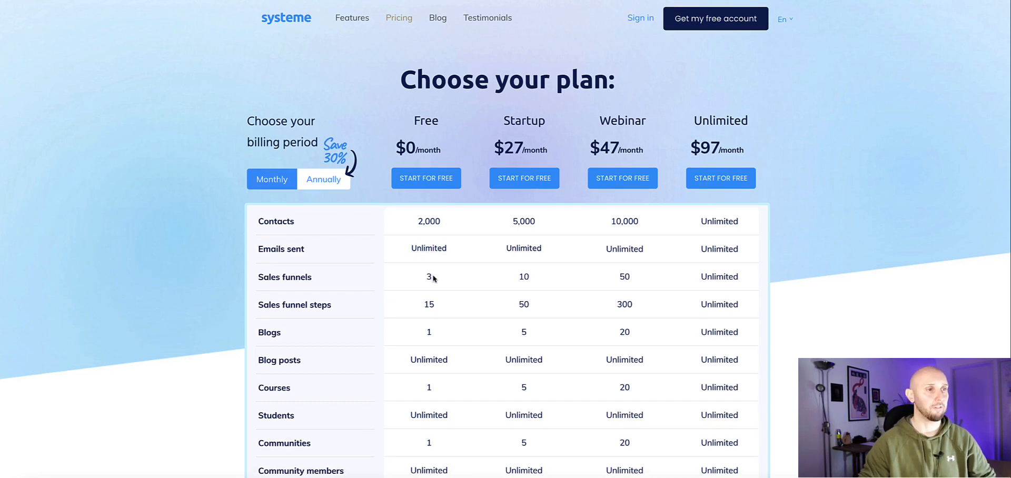
{"action": "scroll", "scroll_direction": "down", "scroll_amount": 3}
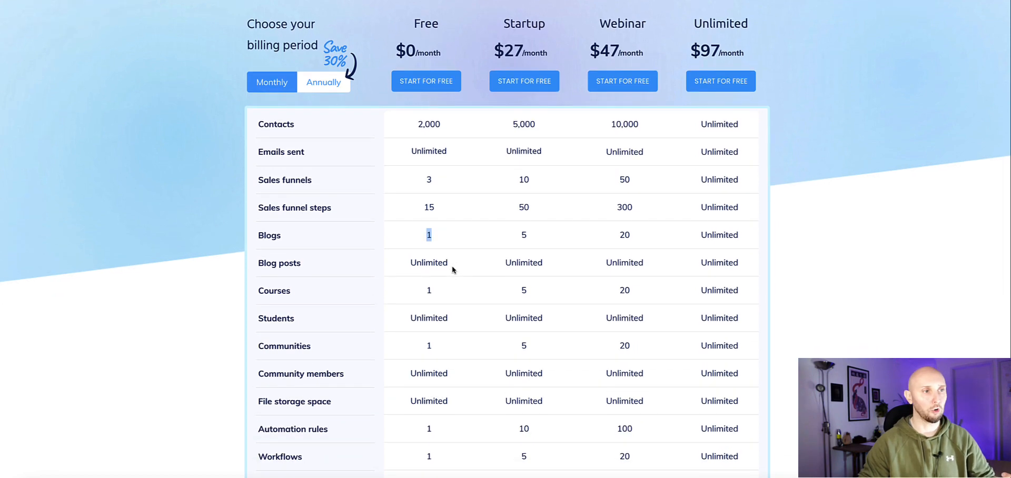
{"action": "scroll", "scroll_direction": "down", "scroll_amount": 3}
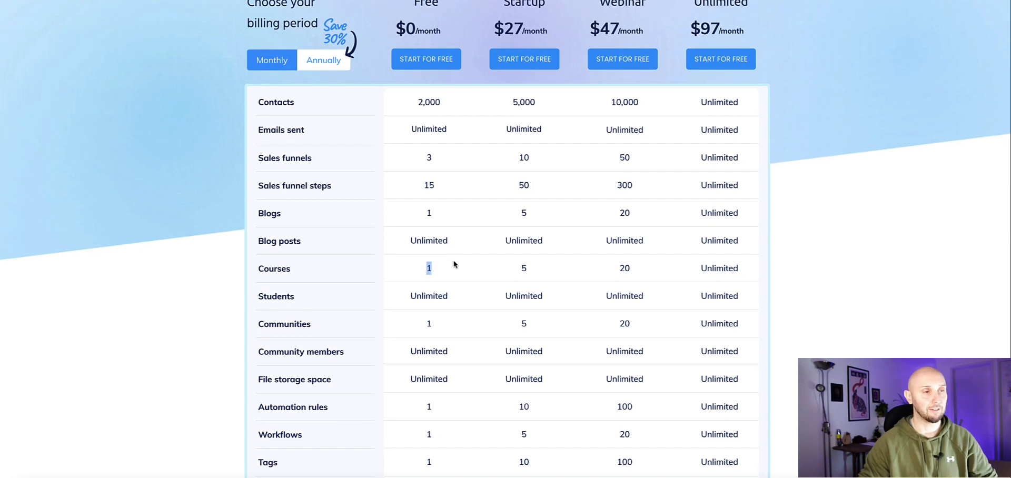
{"action": "scroll", "scroll_direction": "down", "scroll_amount": 3}
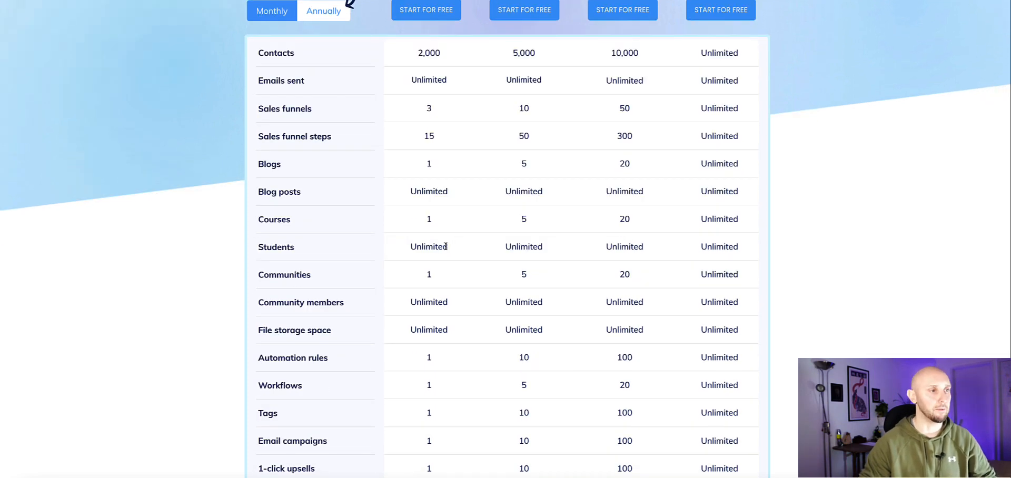
{"action": "scroll", "scroll_direction": "down", "scroll_amount": 3}
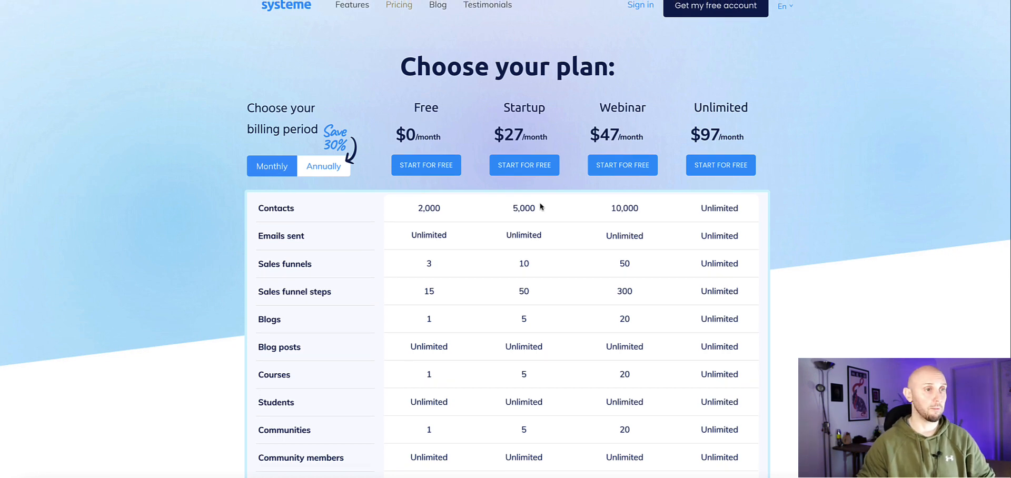
{"action": "scroll", "scroll_direction": "down", "scroll_amount": 3}
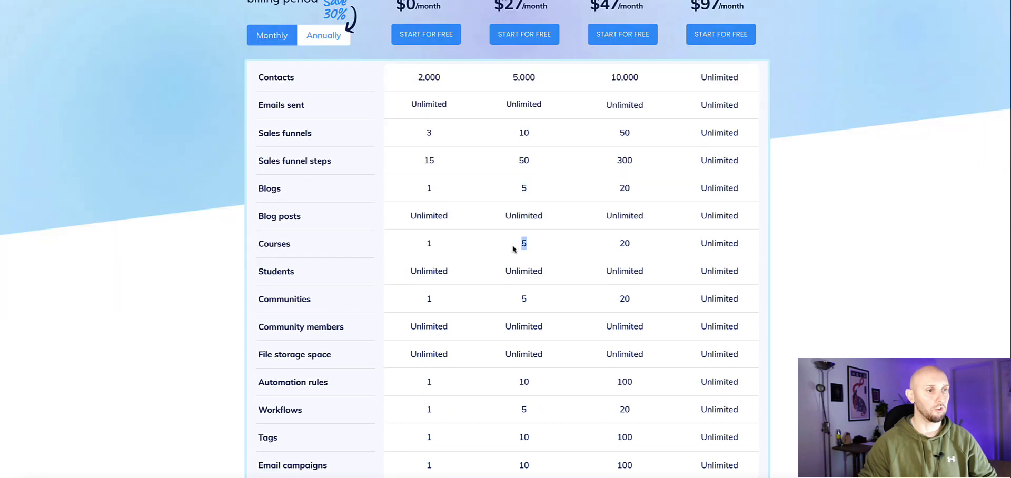
{"action": "scroll", "scroll_direction": "up", "scroll_amount": 3}
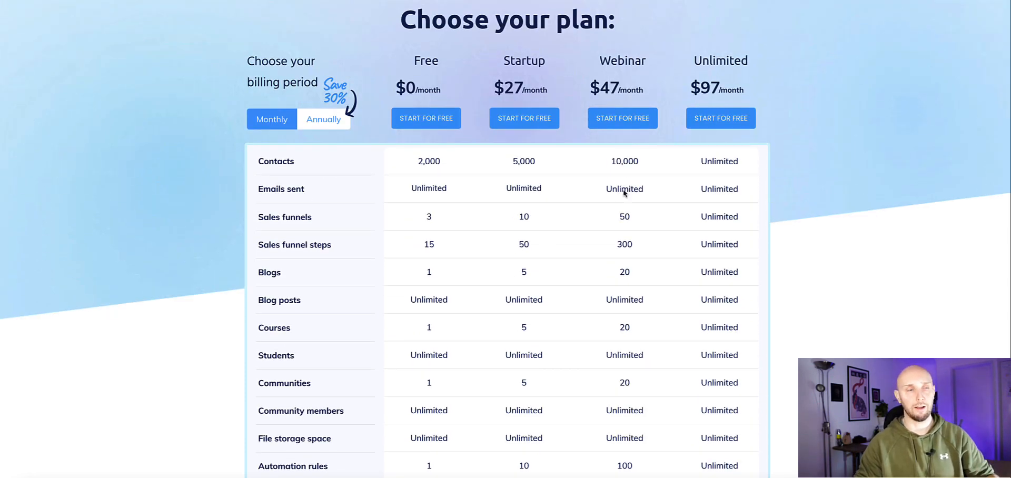
{"action": "double_click", "coordinate": [610, 90]}
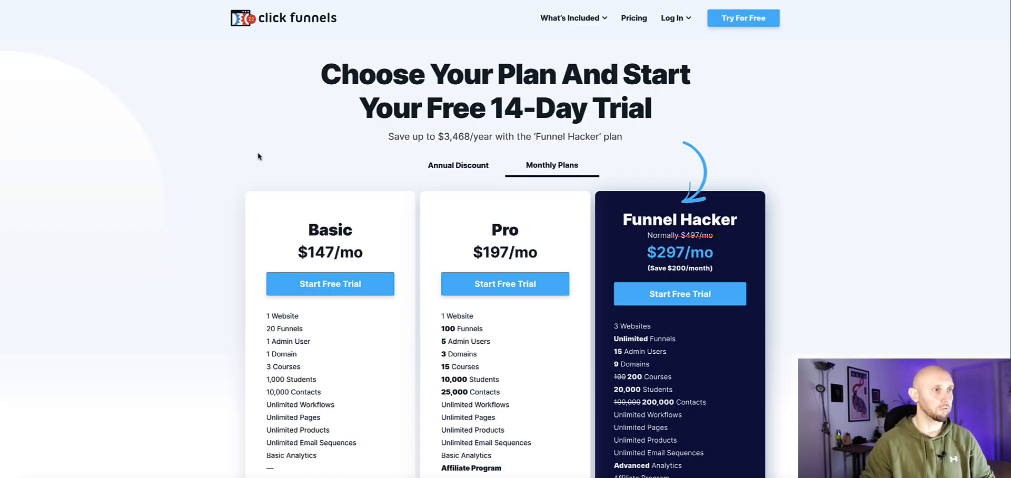
{"action": "mouse_move", "coordinate": [353, 240]}
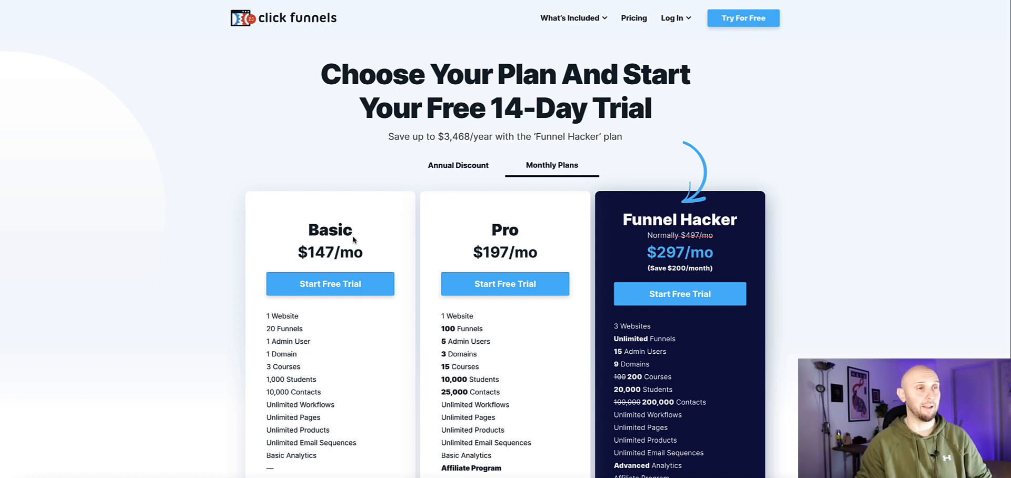
- Highlight the ClickFunnels Basic plan name and the Pro plan's monthly price
{"action": "double_click", "coordinate": [335, 252]}
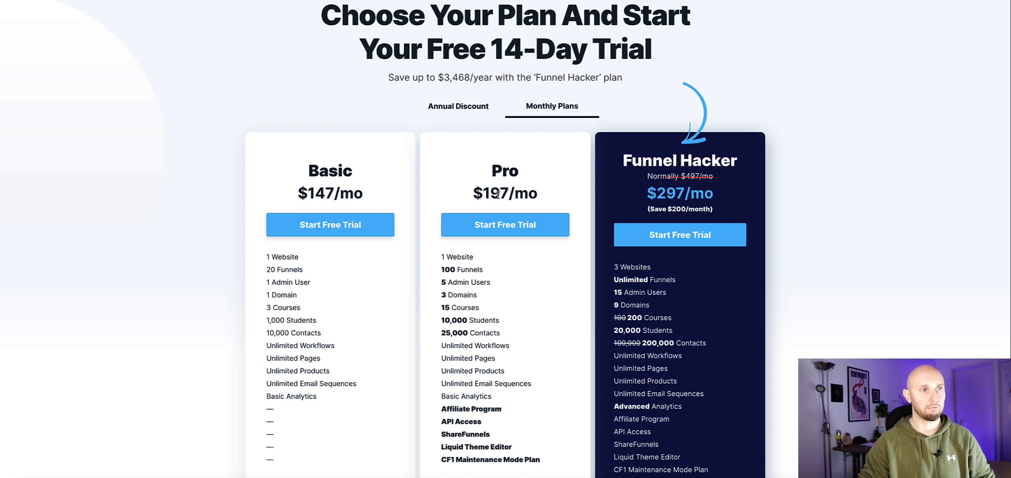
{"action": "double_click", "coordinate": [505, 193]}
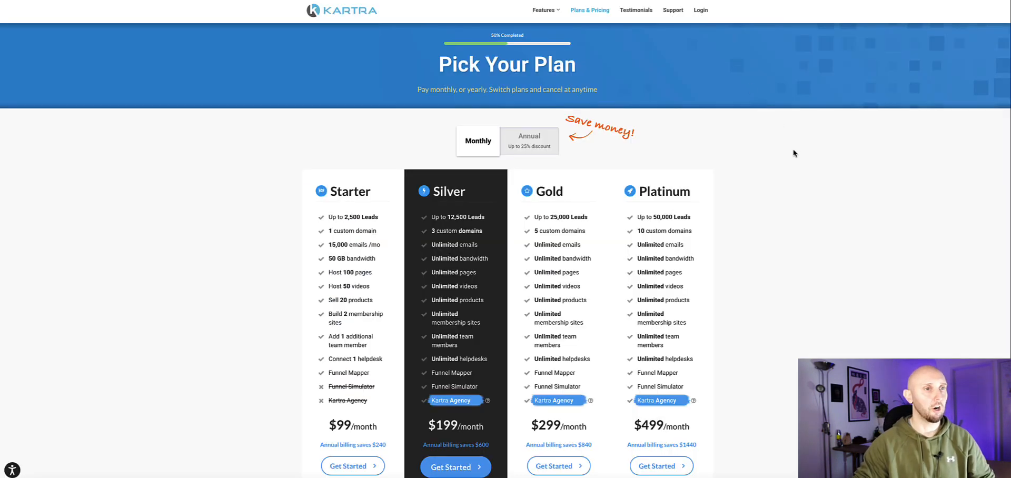
- Scroll Kartra's pricing to the Starter plan's $99 price and 2,500-lead limit
{"action": "scroll", "scroll_direction": "down", "scroll_amount": 3}
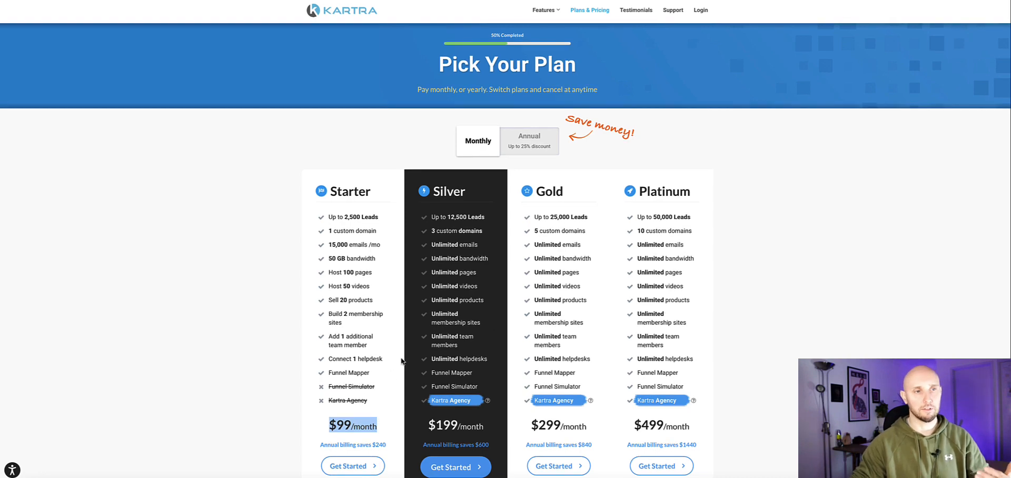
{"action": "mouse_move", "coordinate": [728, 335]}
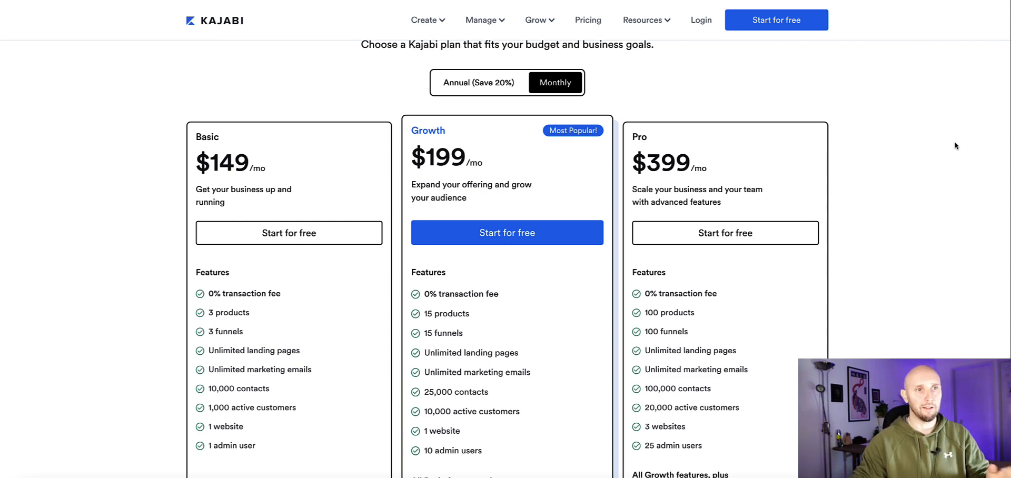
{"action": "mouse_move", "coordinate": [888, 150]}
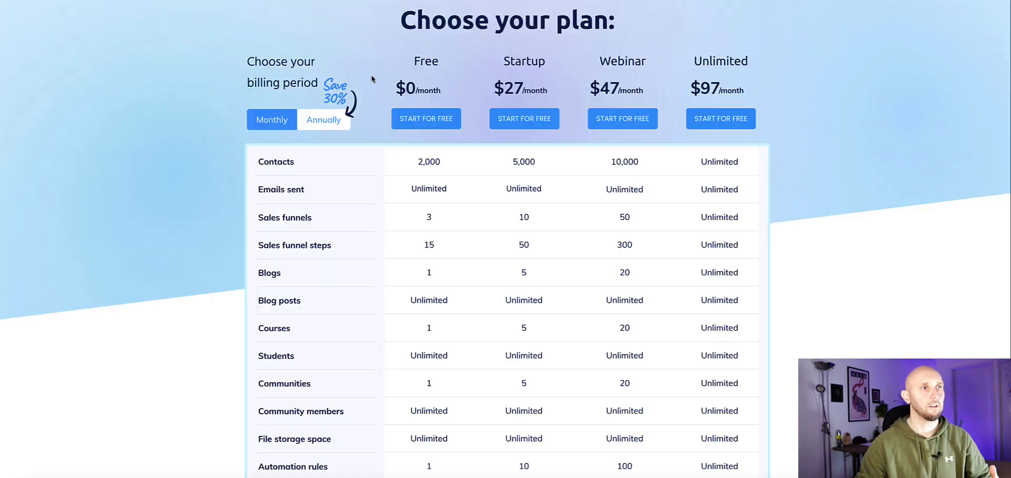
{"action": "mouse_move", "coordinate": [371, 108]}
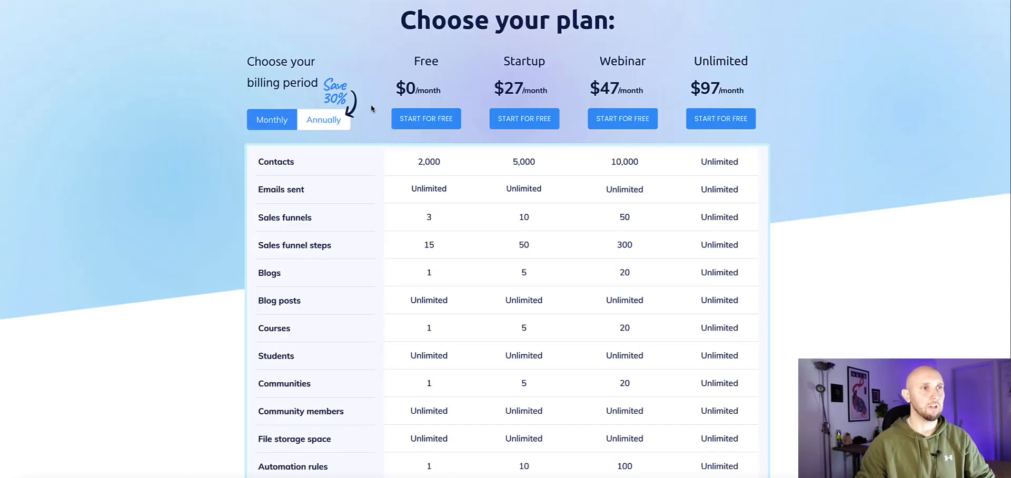
{"action": "mouse_move", "coordinate": [315, 120]}
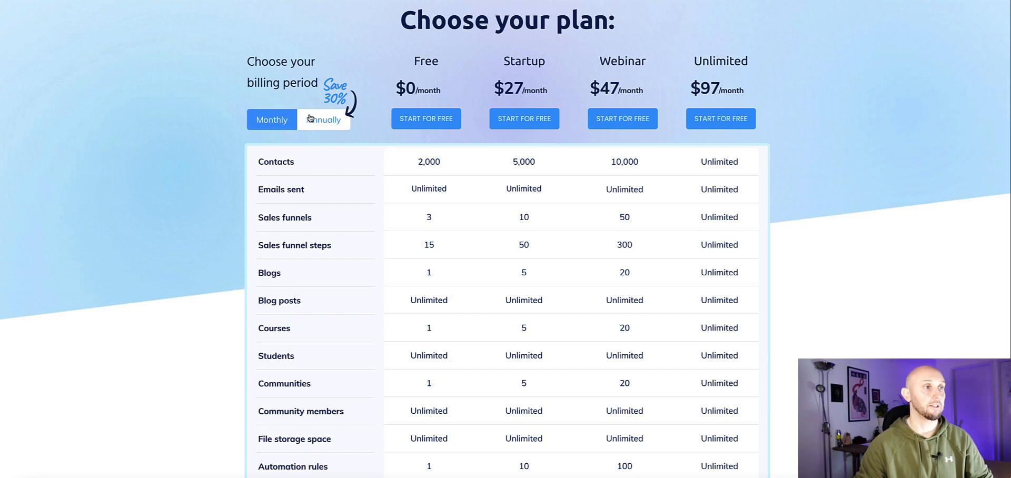
- Show annual prices (Startup $228, Webinar $396, Unlimited $828), switch back to monthly, and scroll up
{"action": "left_click", "coordinate": [323, 120]}
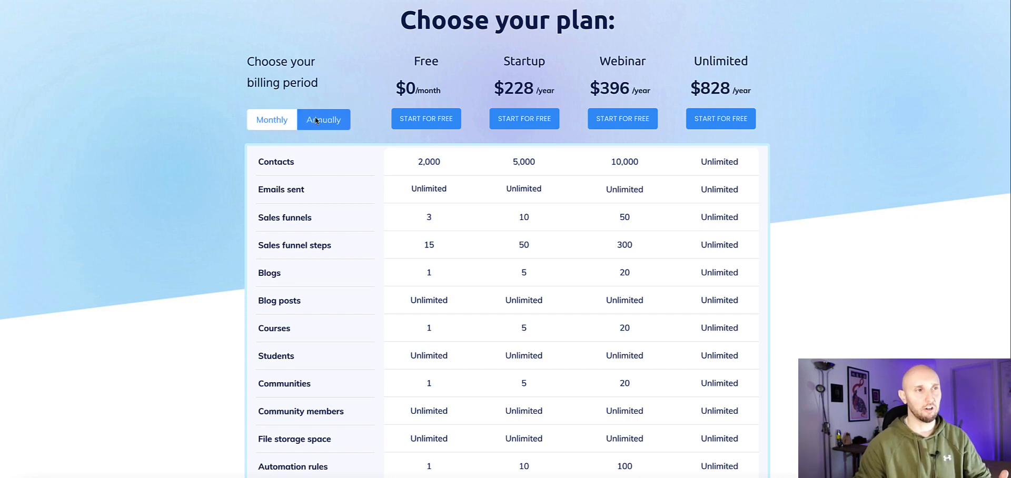
{"action": "left_click", "coordinate": [272, 119]}
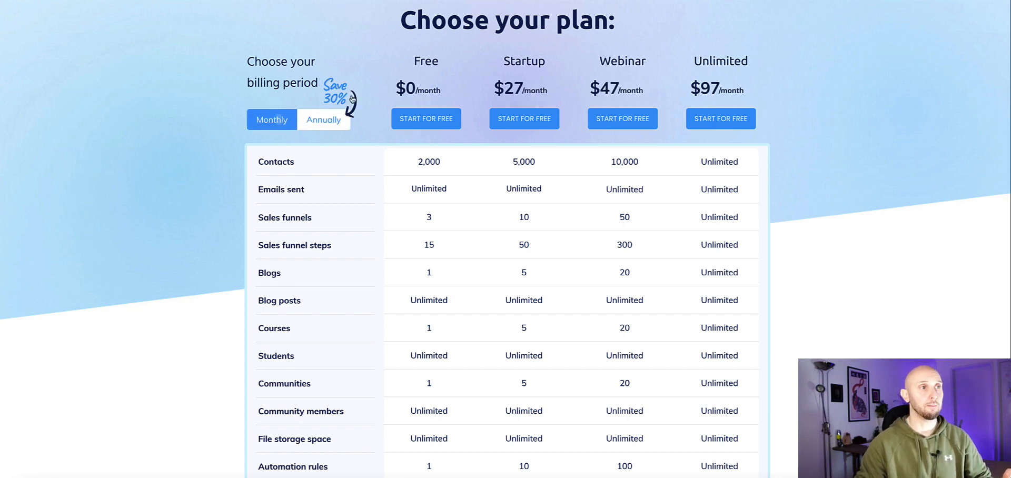
{"action": "scroll", "scroll_direction": "up", "scroll_amount": 3}
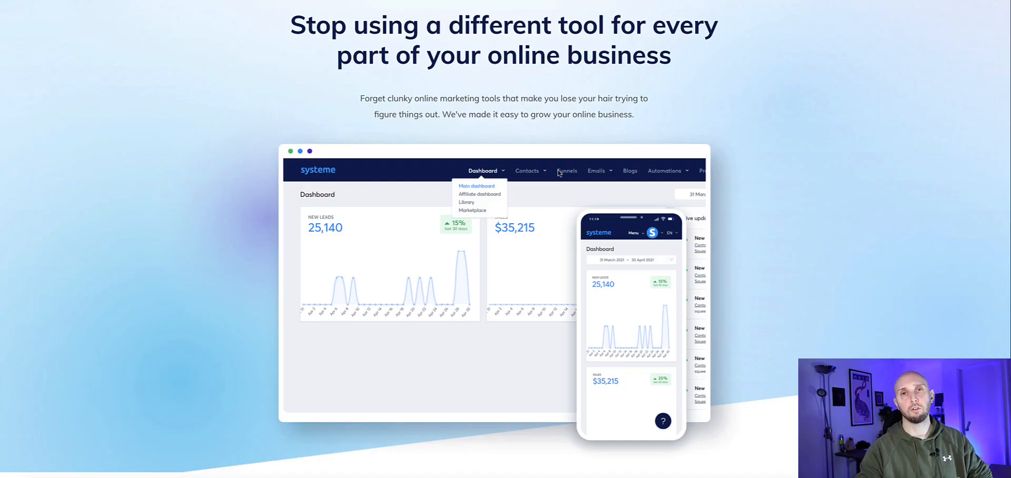